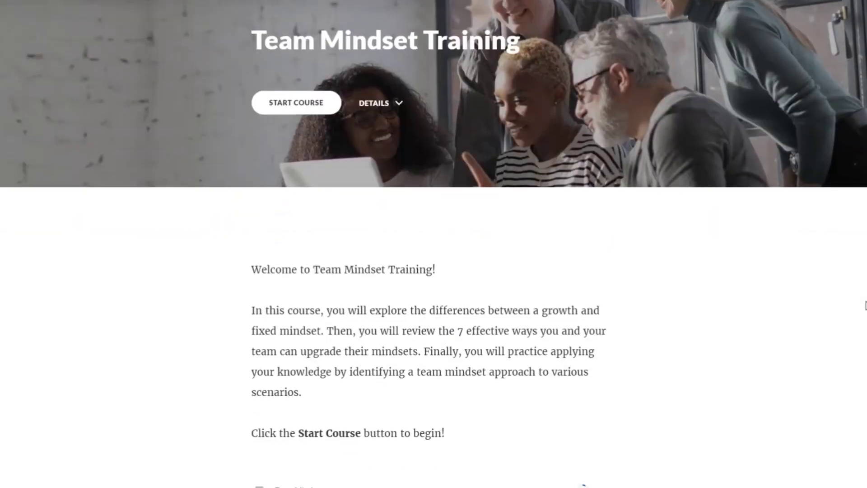
Begin the course from its cover page and scroll through the Team Mindsets lesson.
scroll("down", 3)
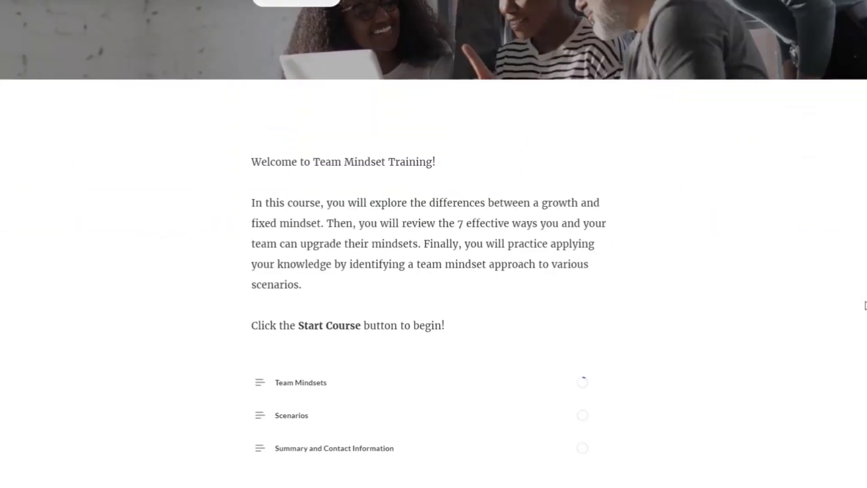
scroll("down", 3)
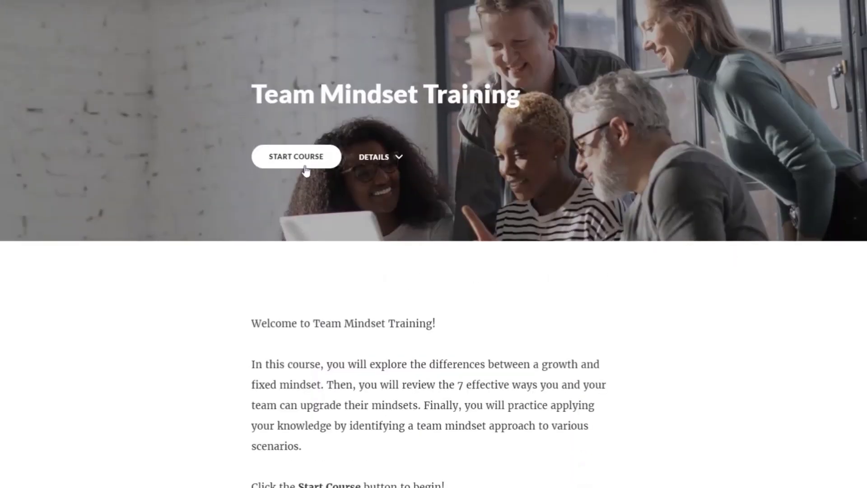
left_click(295, 156)
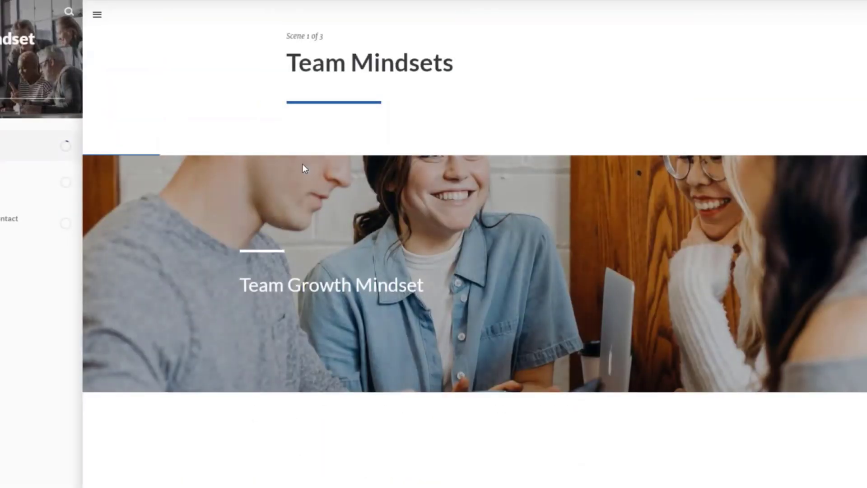
scroll("down", 3)
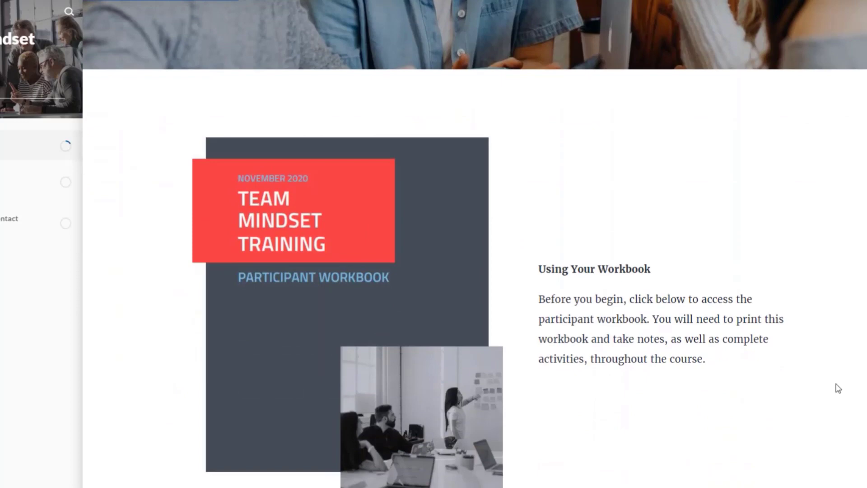
scroll("down", 3)
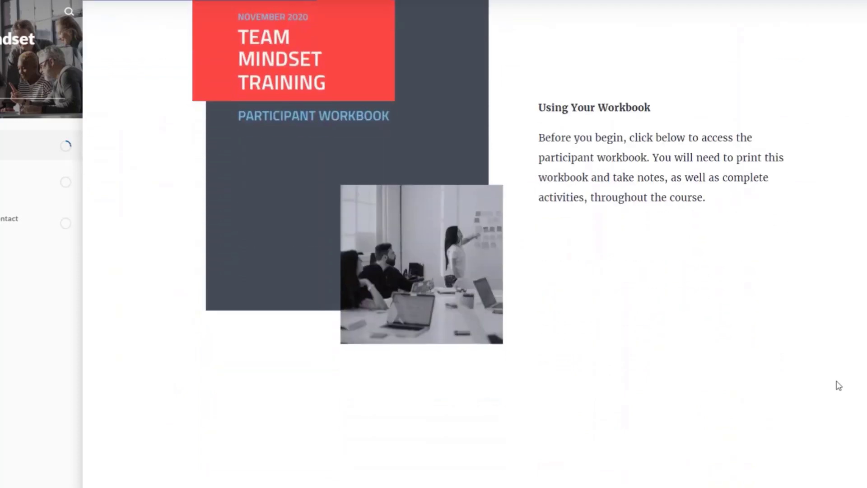
scroll("down", 3)
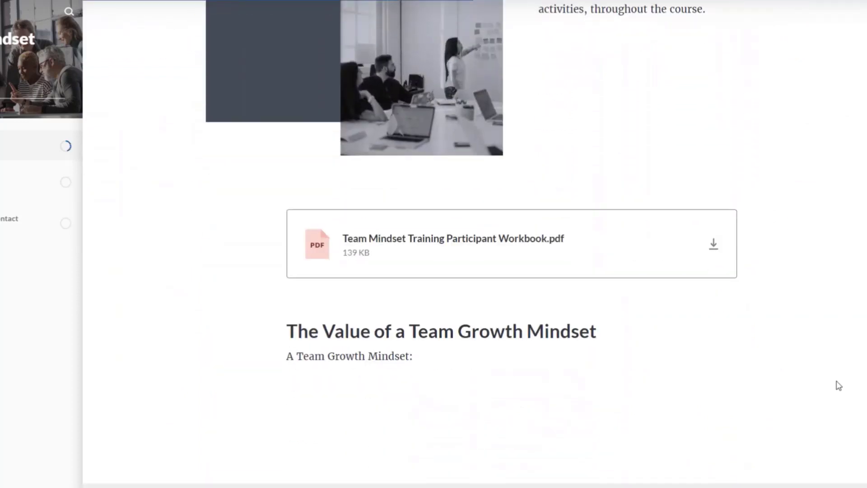
scroll("down", 3)
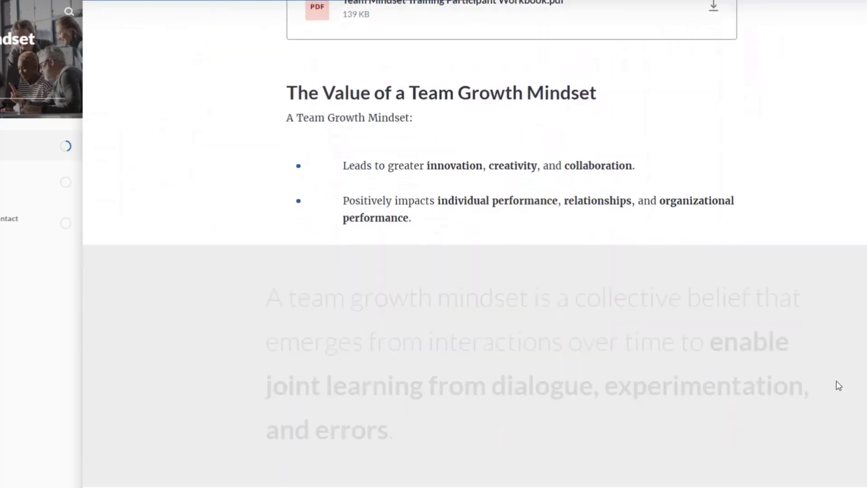
scroll("down", 3)
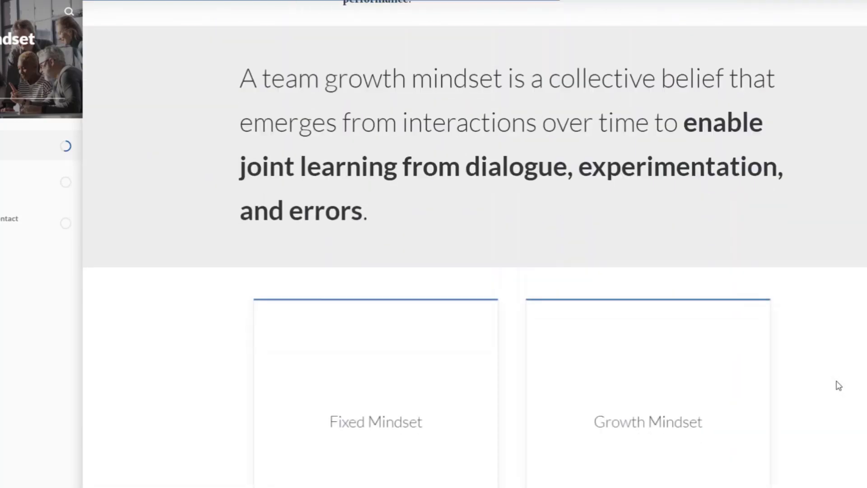
scroll("down", 3)
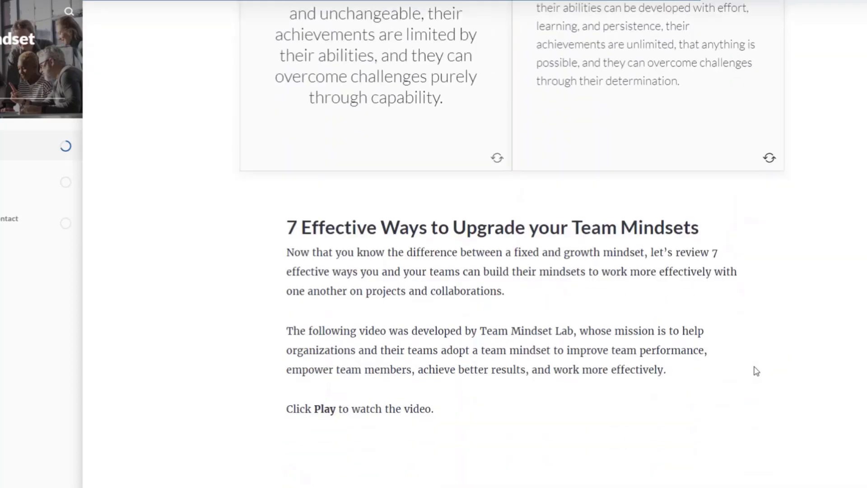
scroll("down", 3)
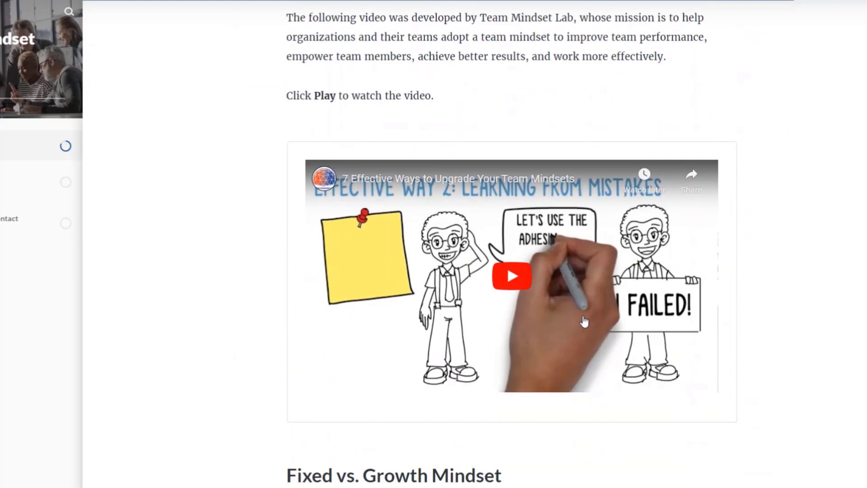
Play the 7 Effective Ways video, expand the mindset comparison headings, and start the Scenario 1 video.
left_click(511, 276)
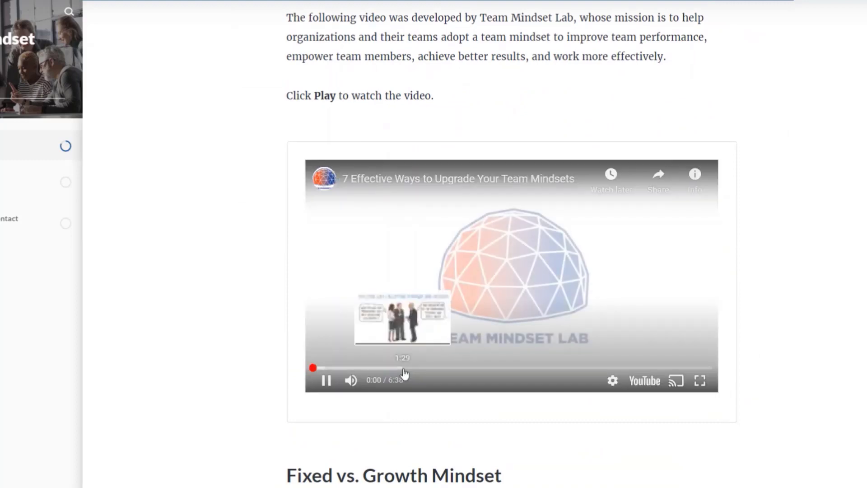
left_click(325, 380)
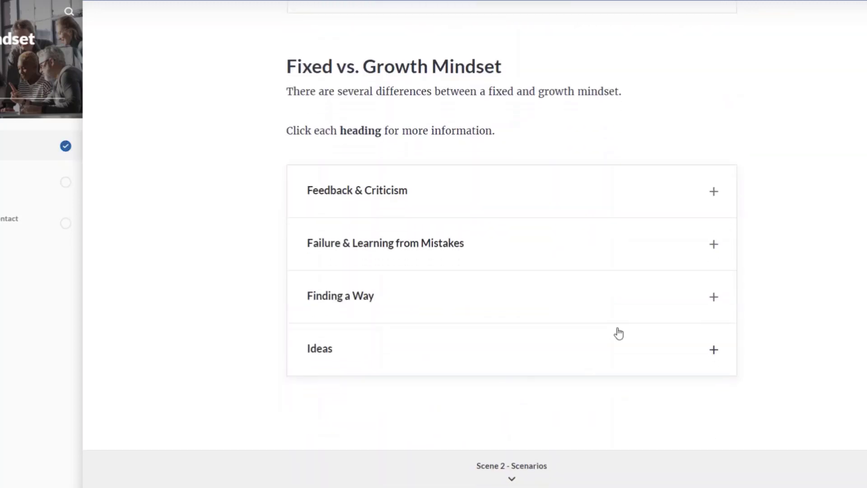
left_click(357, 190)
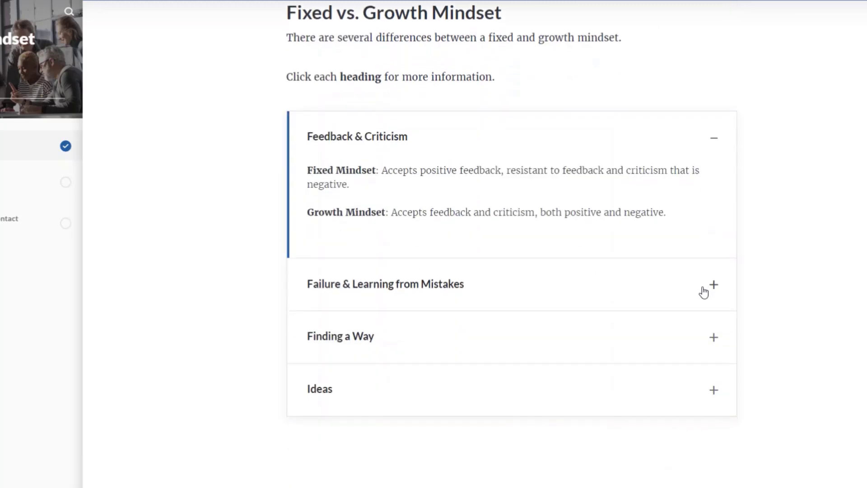
left_click(385, 284)
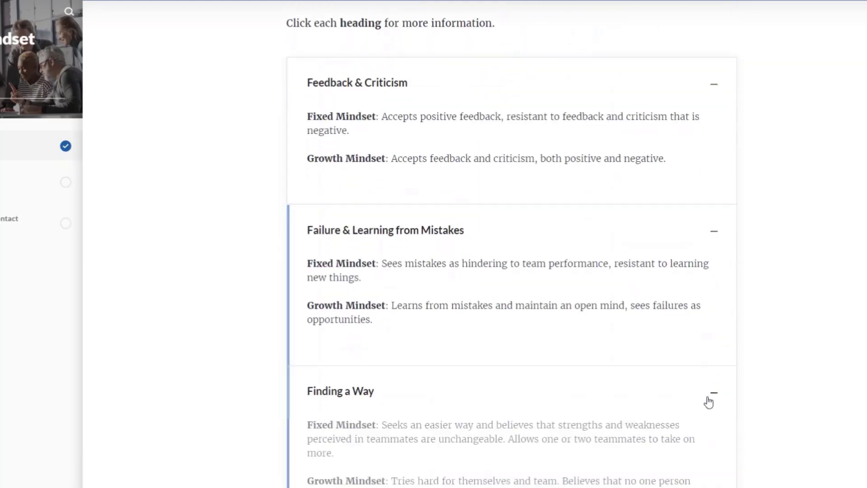
scroll("down", 3)
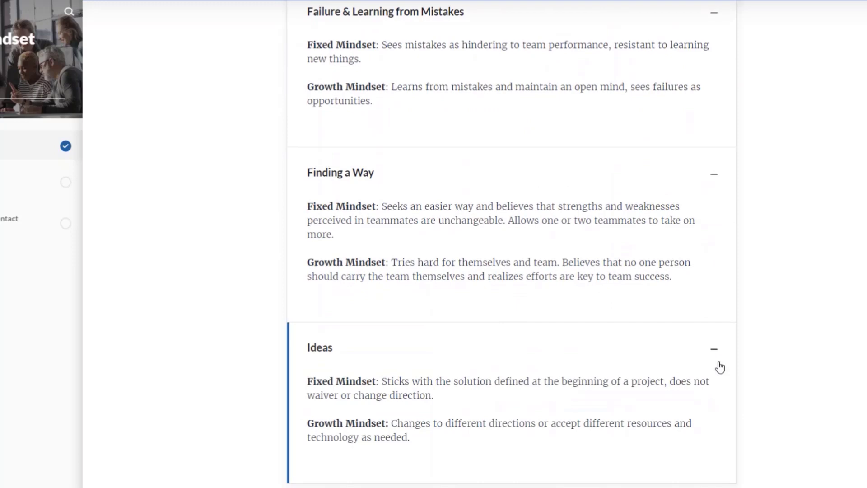
scroll("down", 3)
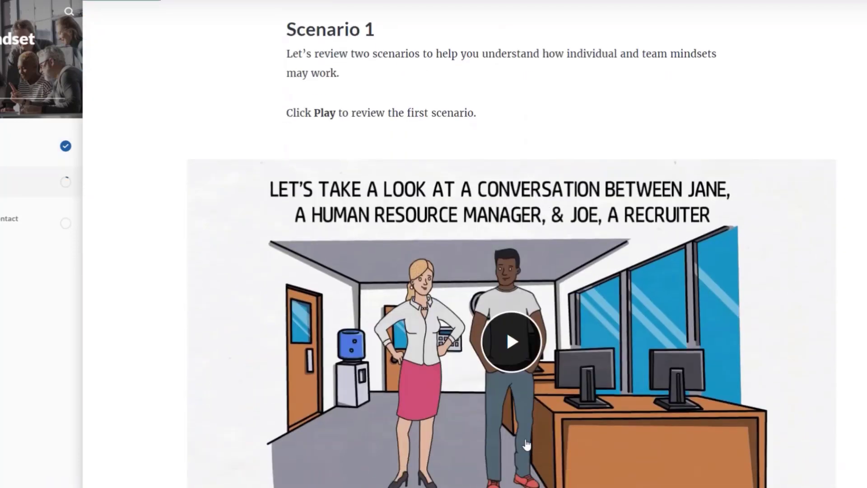
left_click(511, 341)
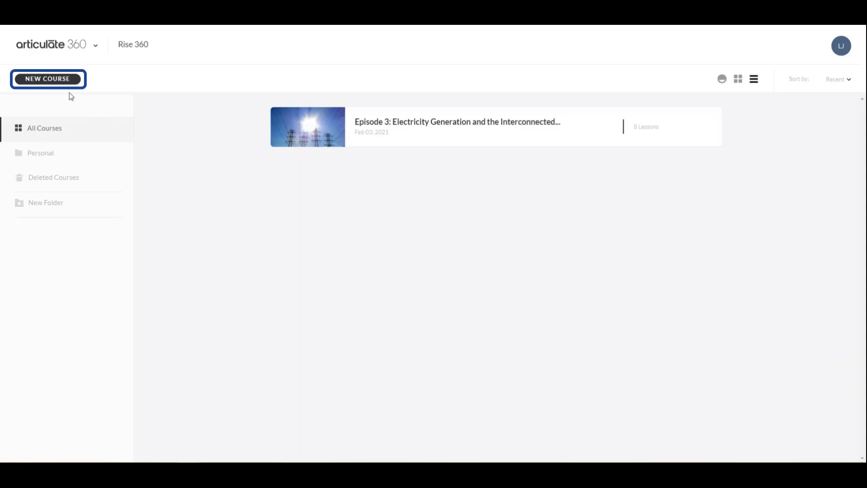
Start a new course from templates and preview Building Positive Work Relationships under Professional Skills.
left_click(48, 78)
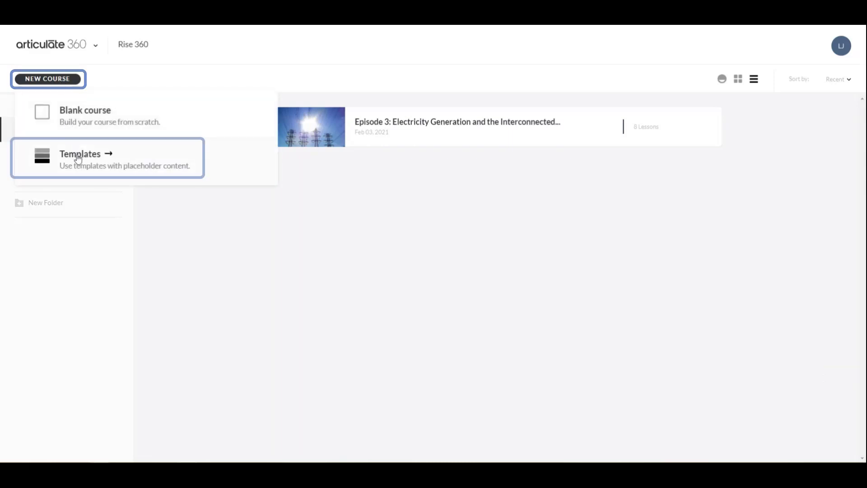
left_click(79, 153)
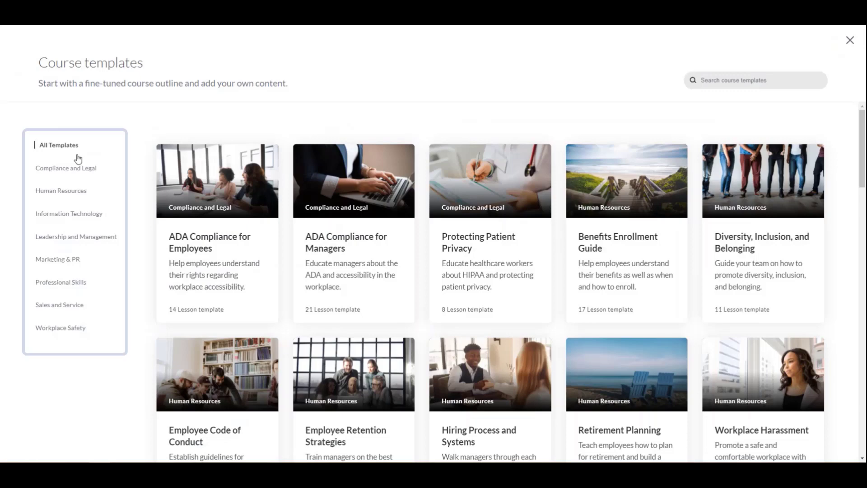
left_click(60, 282)
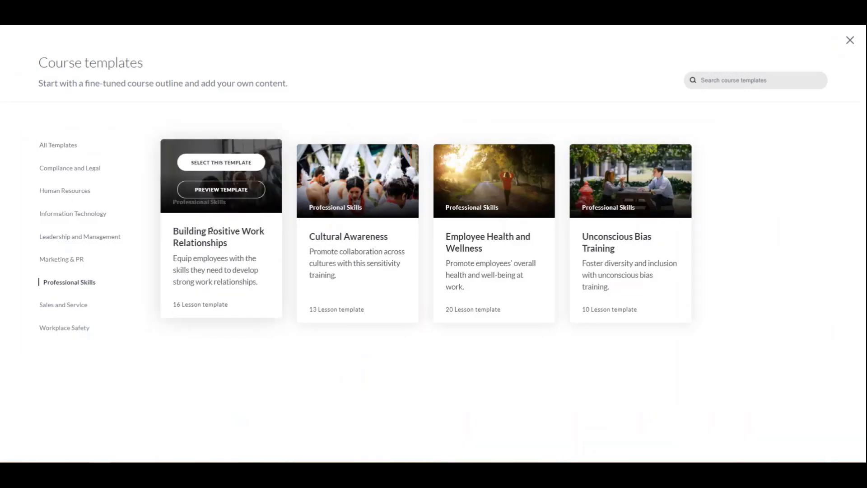
left_click(220, 189)
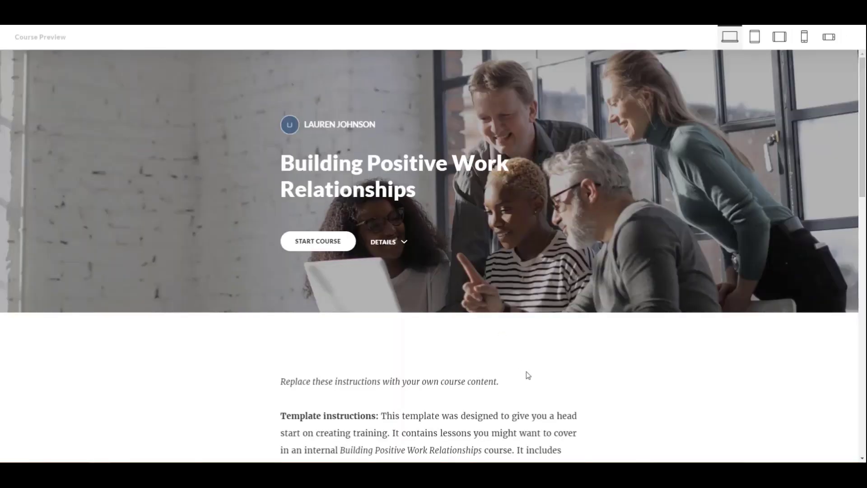
Scroll through the Building Positive Work Relationships template preview.
scroll("down", 3)
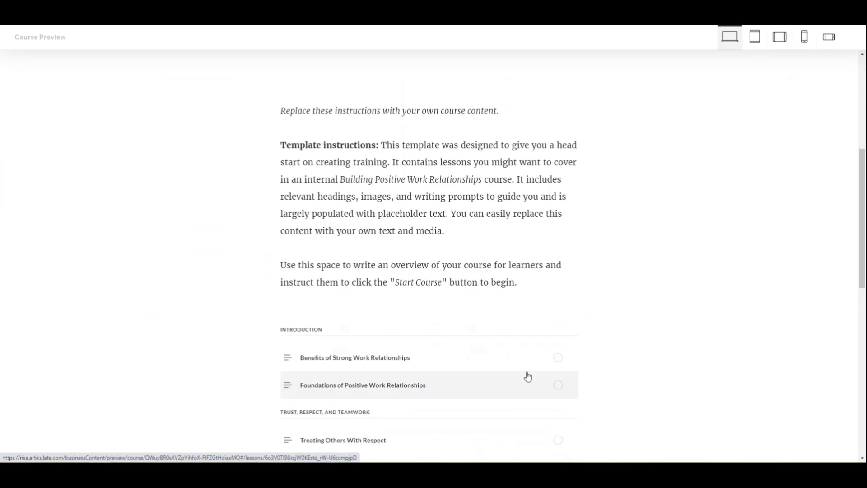
scroll("down", 3)
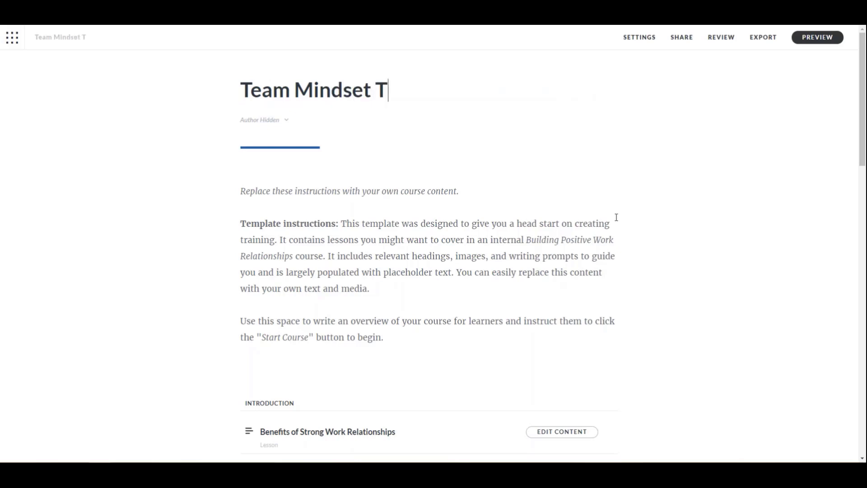
Finish the title as Team Mindset Training and select the template instructions for the welcome overview.
type("raining")
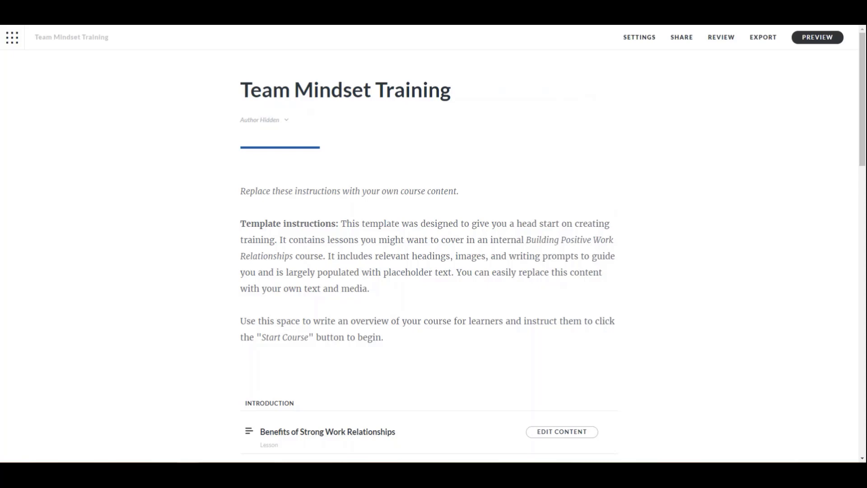
left_click_drag(240, 190, 383, 337)
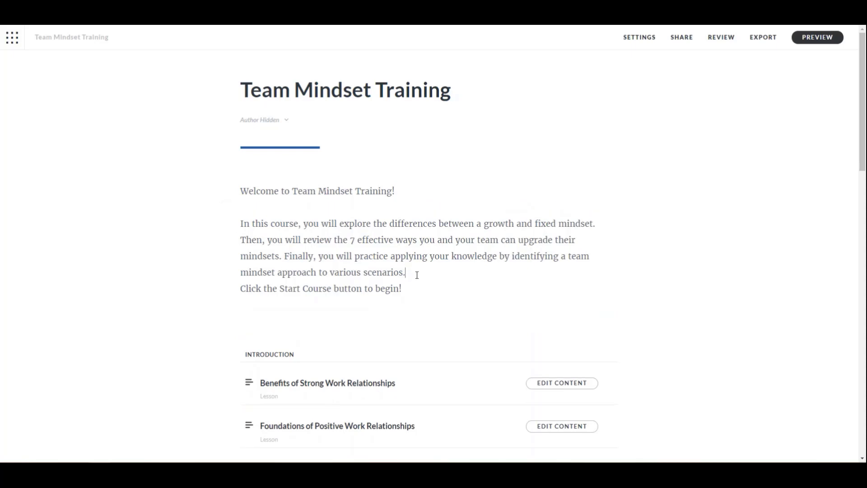
double_click(306, 304)
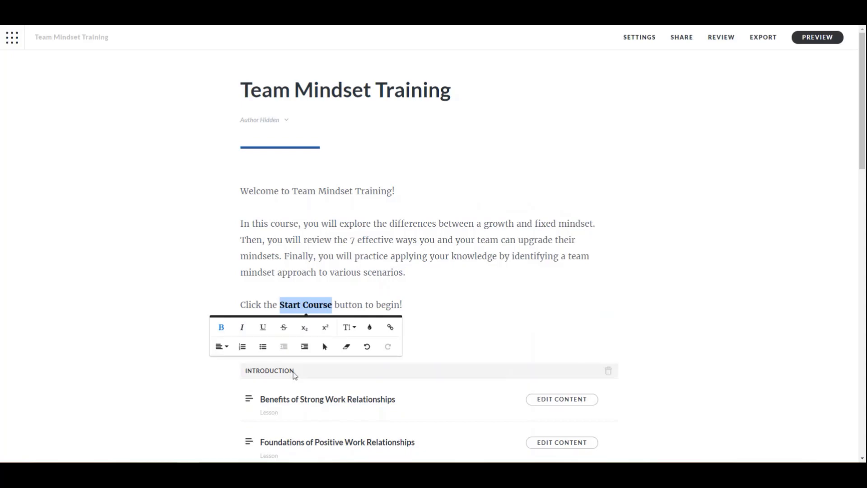
Rename the Introduction section TEAM MINDSETS, then delete that section heading.
type("TEAM")
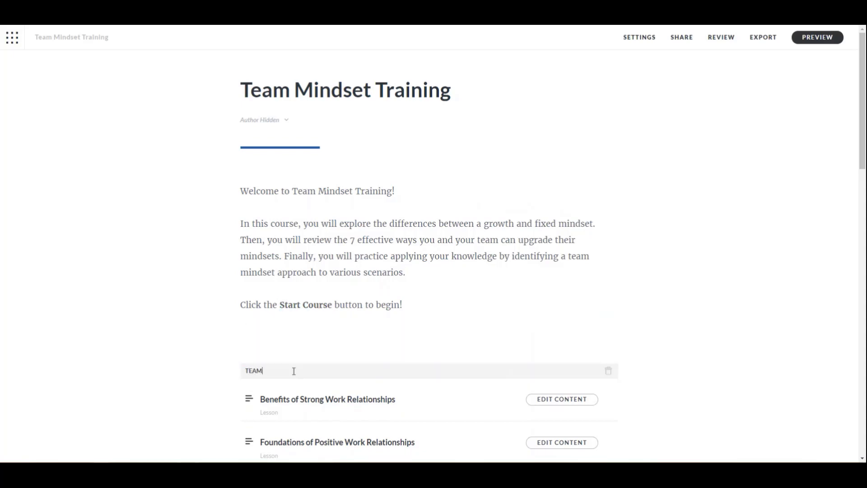
type("MINDSETS")
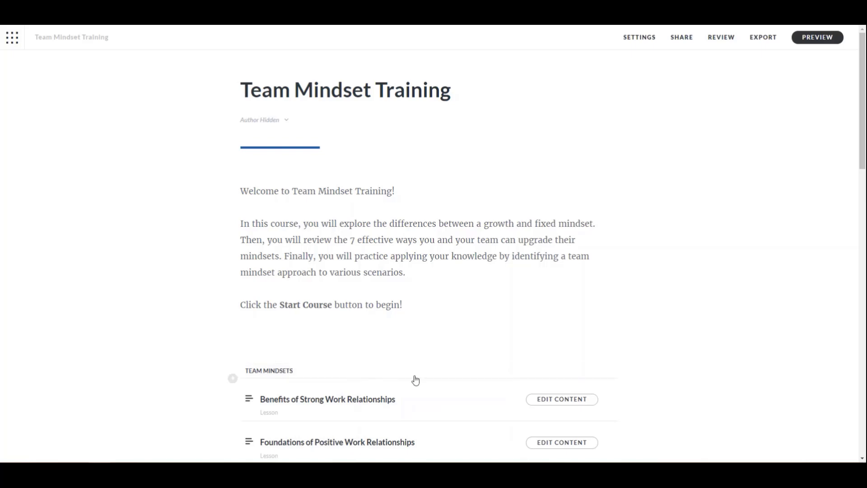
mouse_move(672, 370)
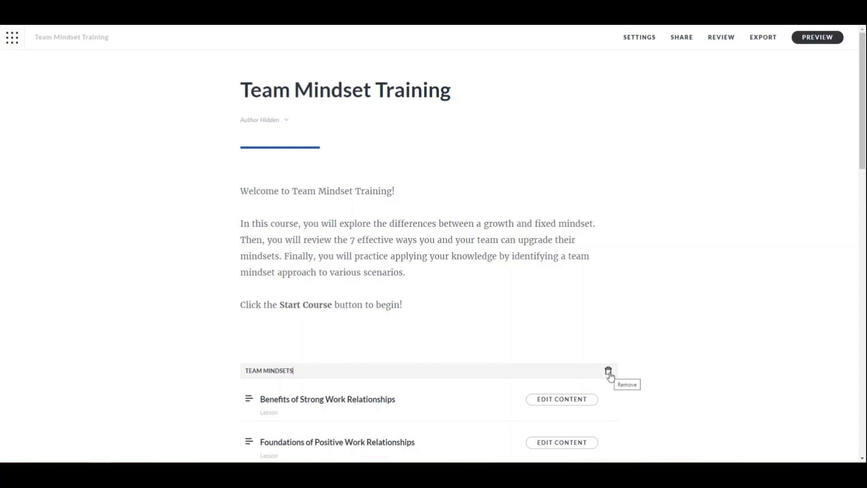
left_click(608, 371)
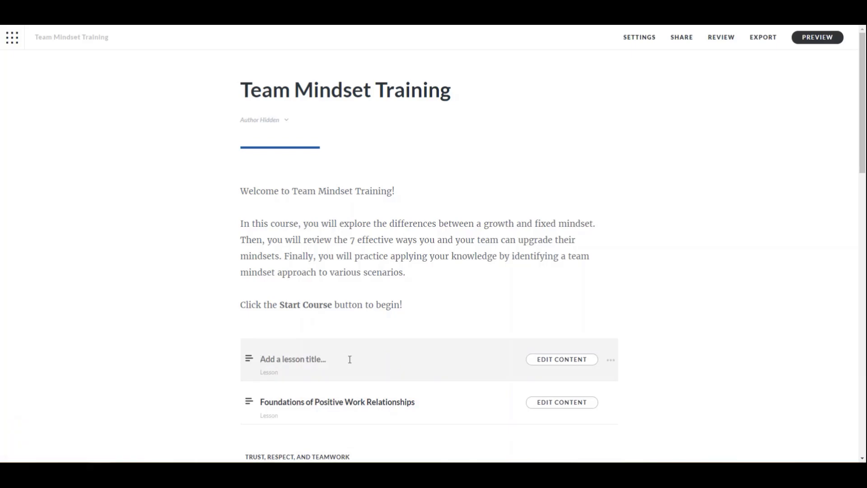
Name the first lesson Team Mindsets and open its content for editing.
type("Team Mind")
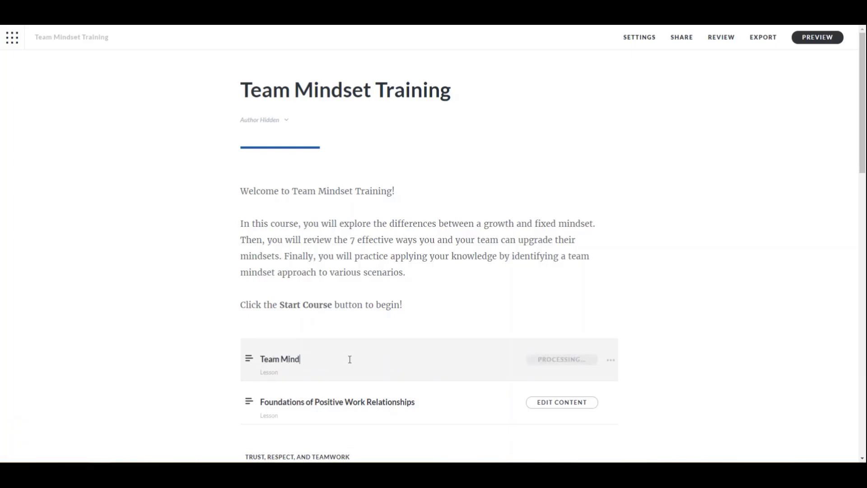
type("sets")
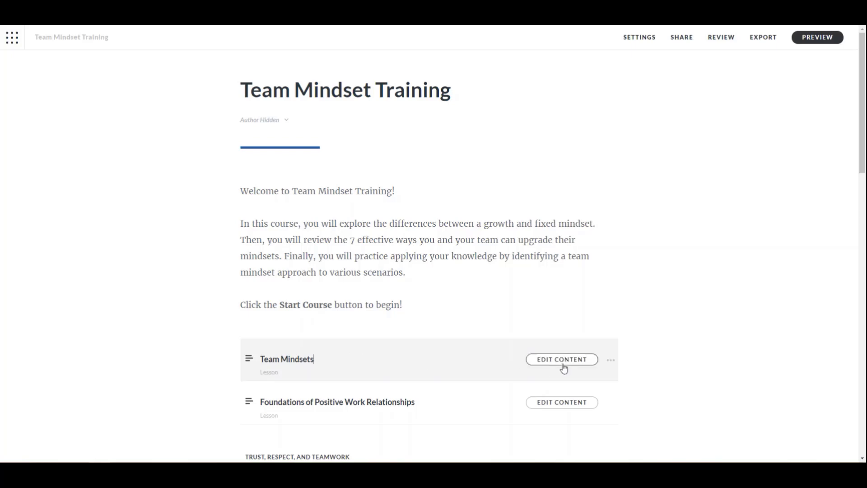
left_click(561, 360)
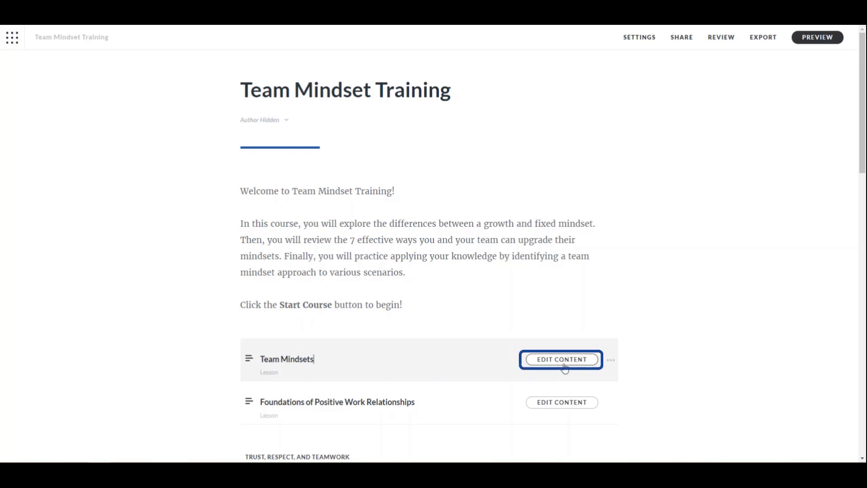
left_click(561, 359)
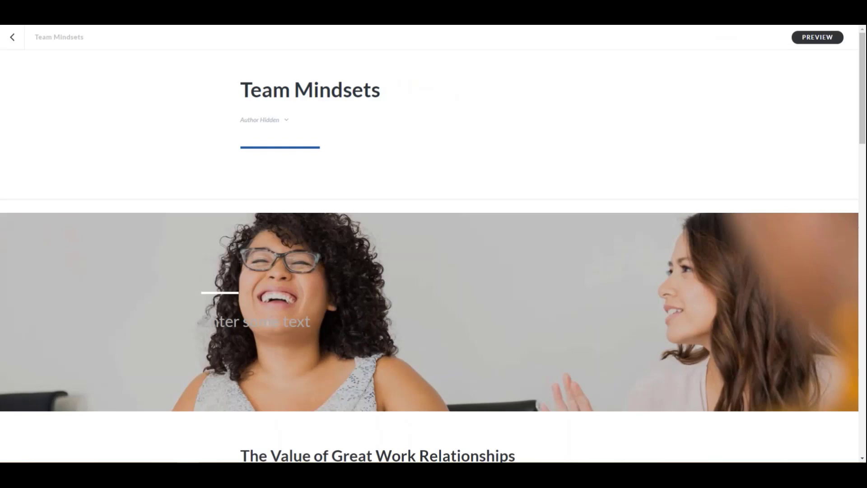
Caption the lesson's banner image Team Growth Mindset and open the block's settings.
left_click(377, 309)
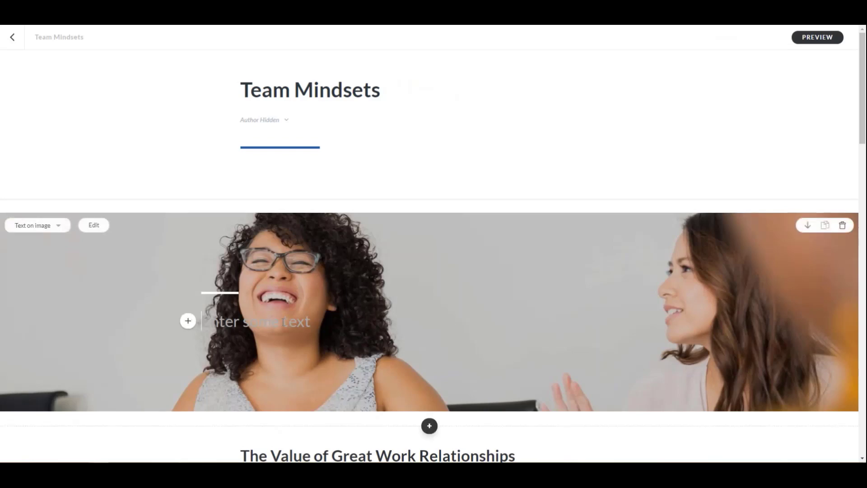
type("Team")
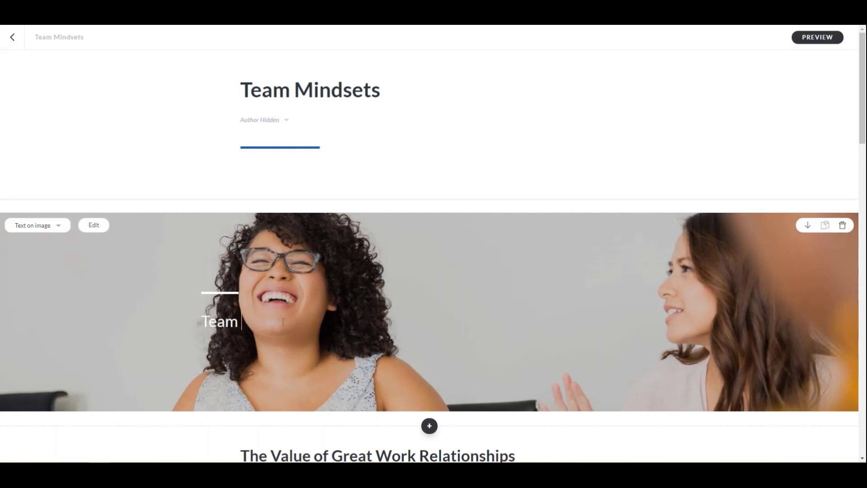
type("Growth Min")
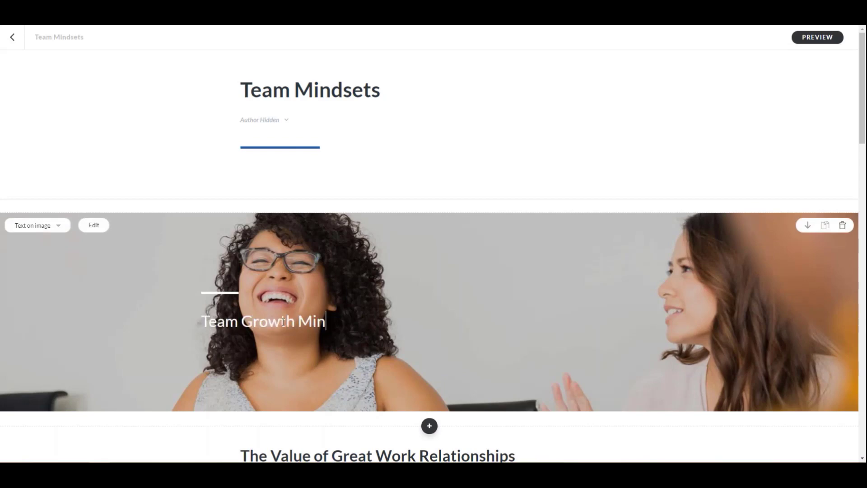
type("dset")
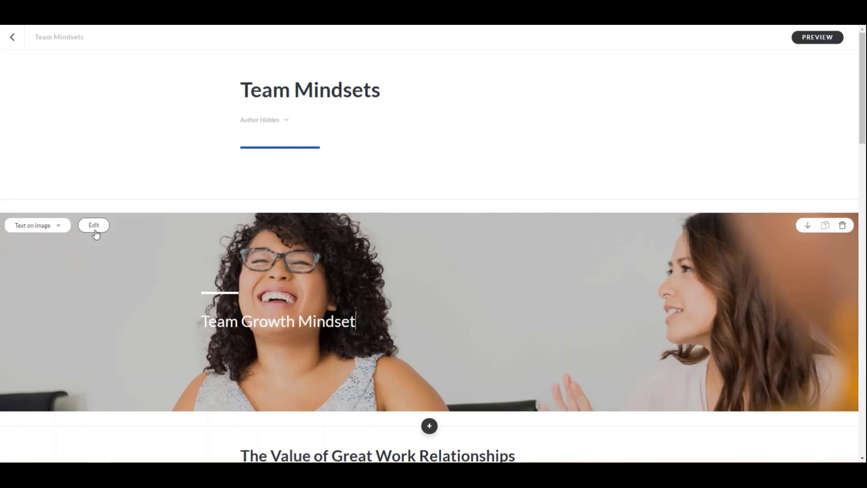
left_click(93, 225)
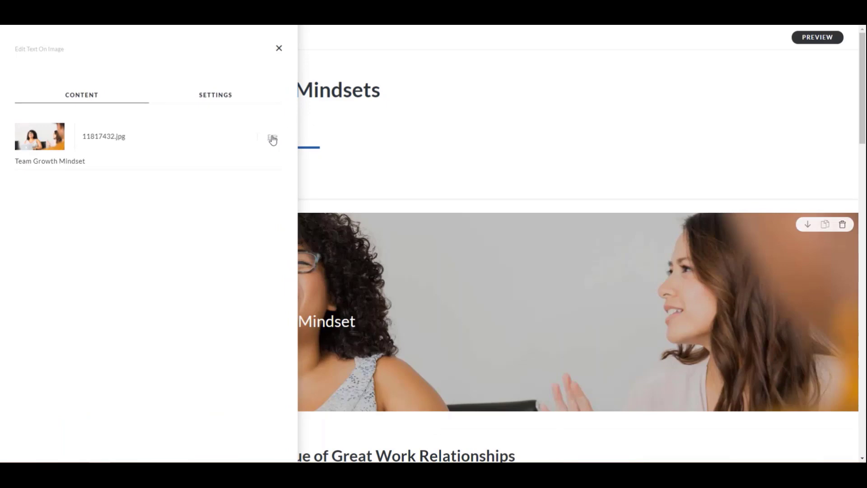
Replace the banner photo with a content-library 'collab' image of colleagues around a laptop.
left_click(272, 136)
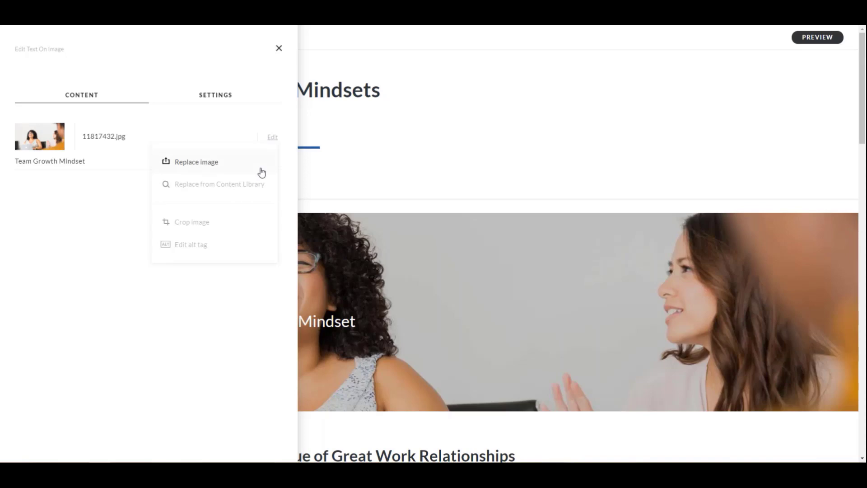
left_click(219, 184)
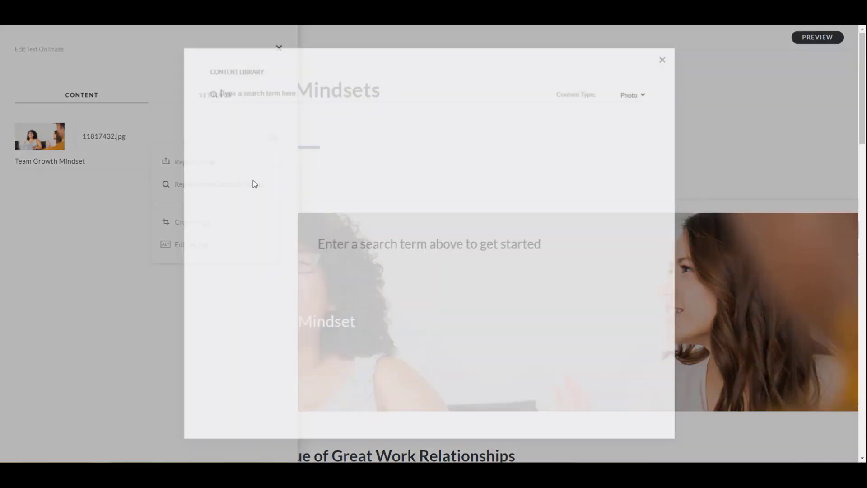
type("collaboration")
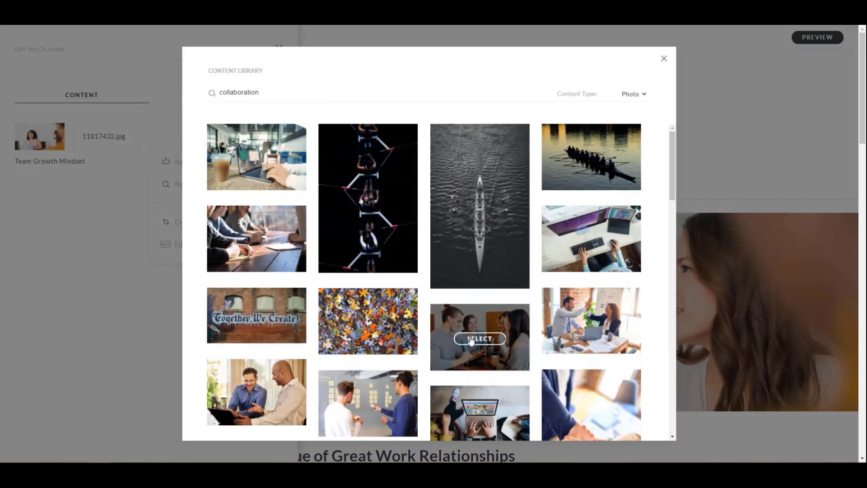
left_click(479, 338)
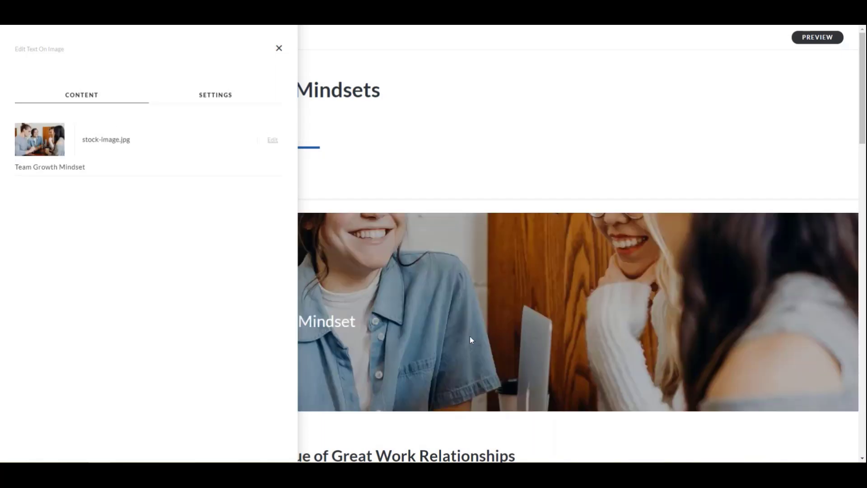
mouse_move(277, 49)
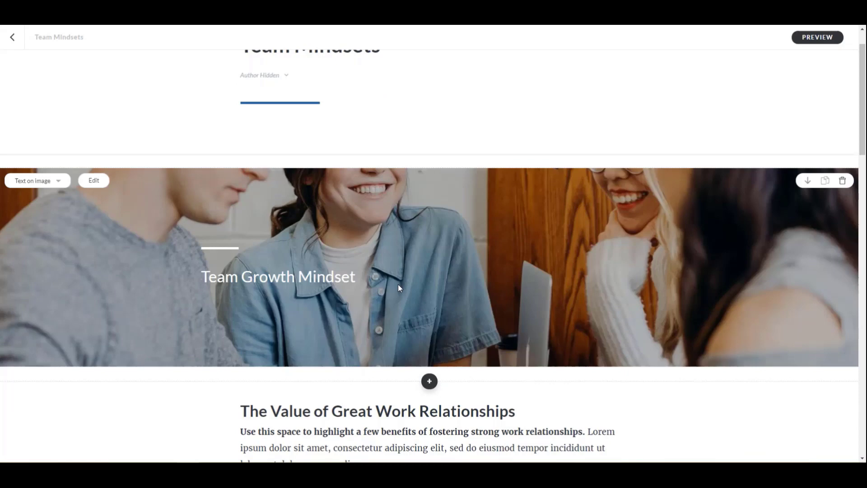
Retitle the section The Value of a Team Growth Mindset and rewrite its intro paragraph.
scroll("down", 3)
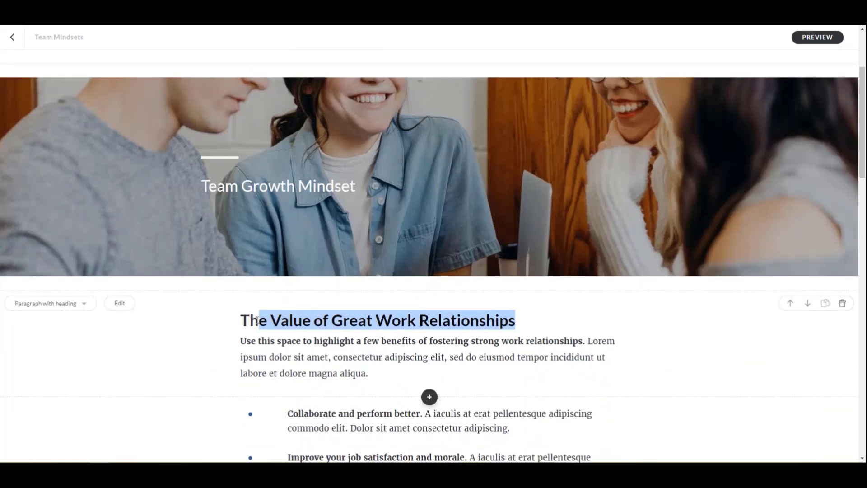
type("alue of a")
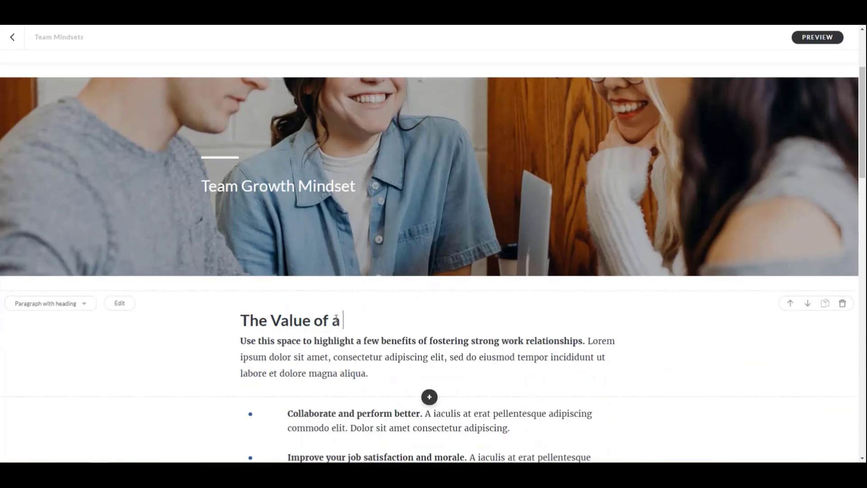
type("Team G")
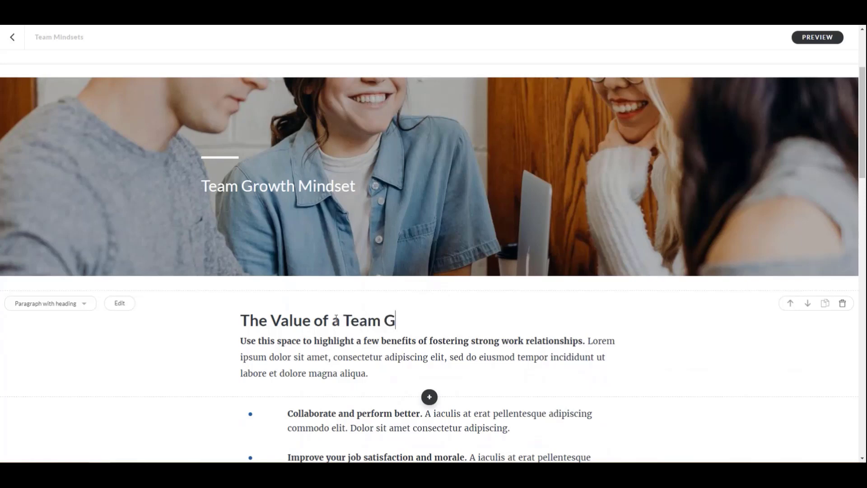
type("rowth Mindset")
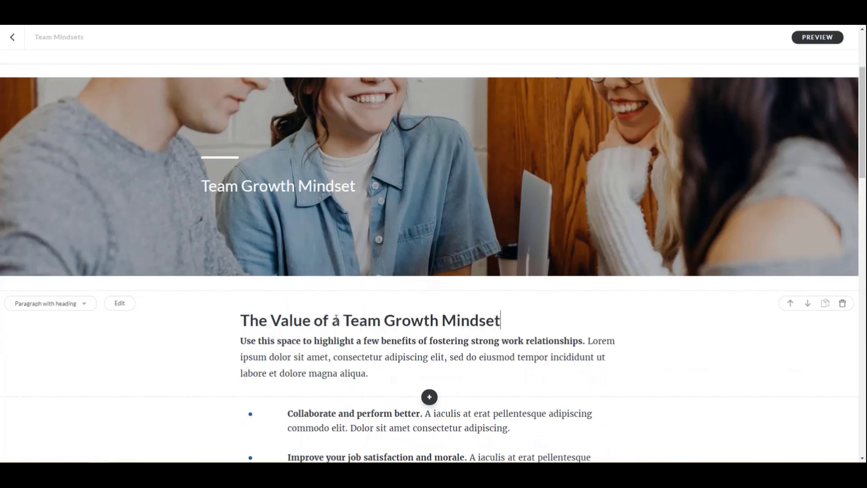
left_click_drag(240, 340, 367, 373)
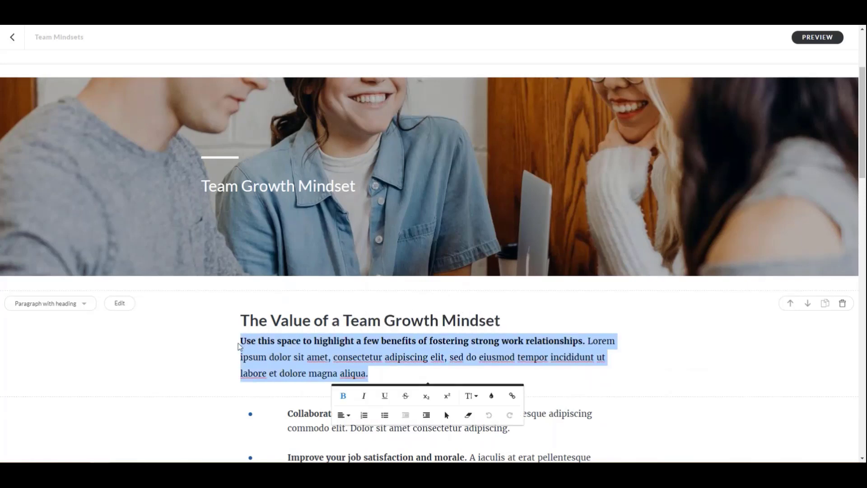
type("A Team")
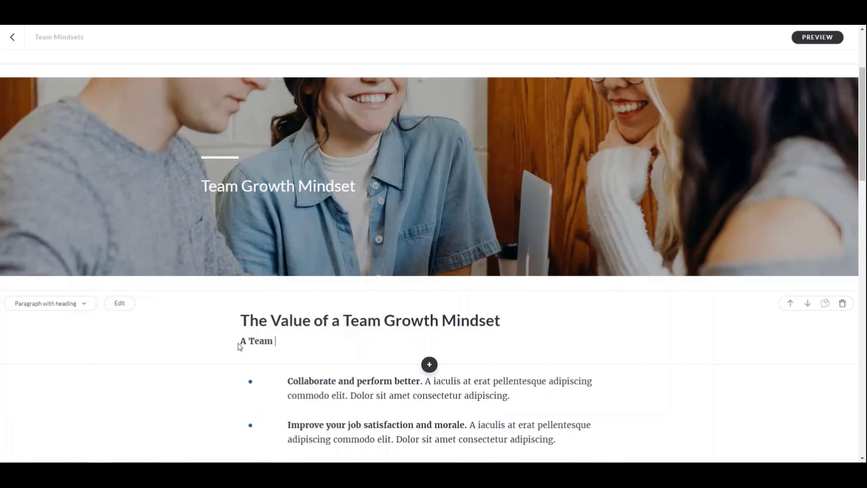
type("Growth")
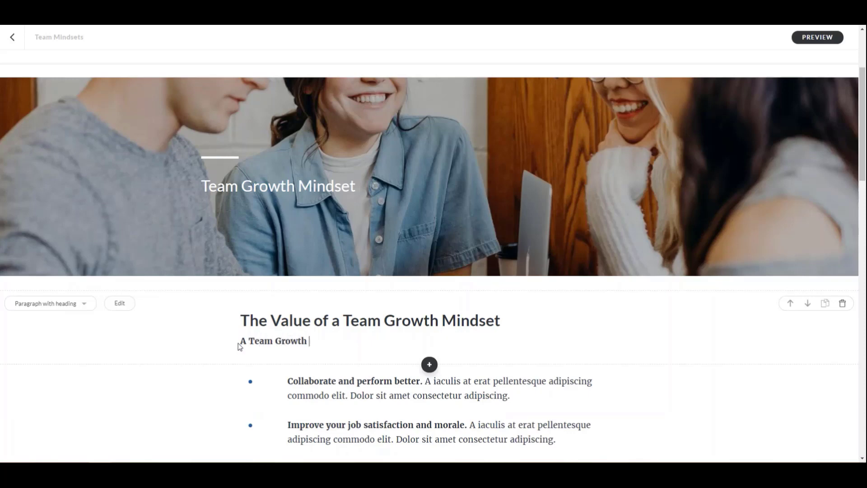
type("Minsd")
left_click(440, 389)
type("Leads to greater innovation, creativity, and collaboration.")
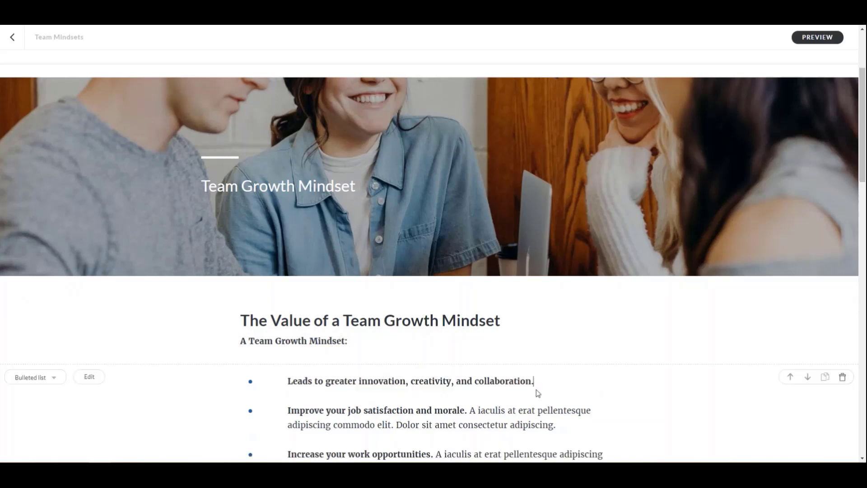
Rewrite the first bullet: positively impacts individual performance, relationships, and organizational performance.
type("Positively impacts individual performance, relationships, and organizational performance.")
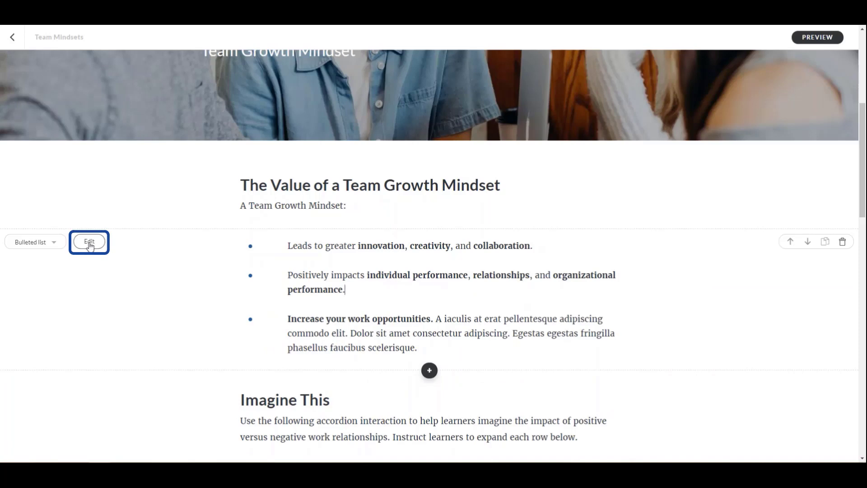
Open the bulleted list's item editor to remove the third placeholder bullet.
left_click(89, 242)
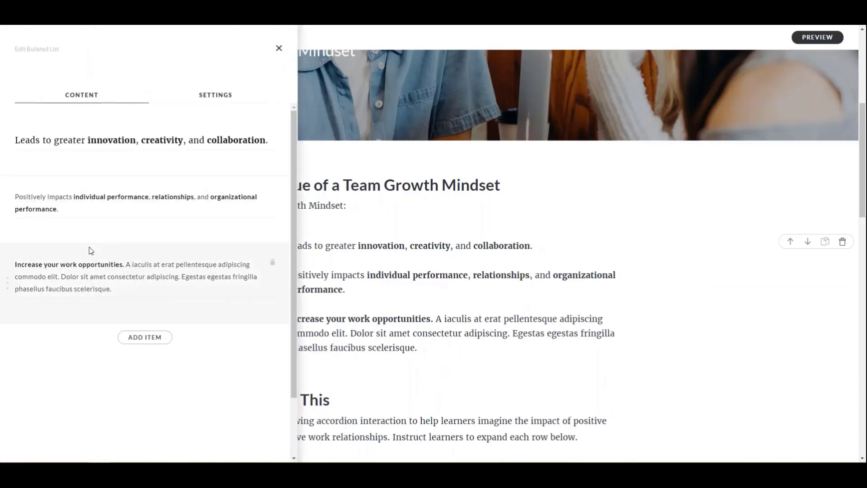
mouse_move(272, 264)
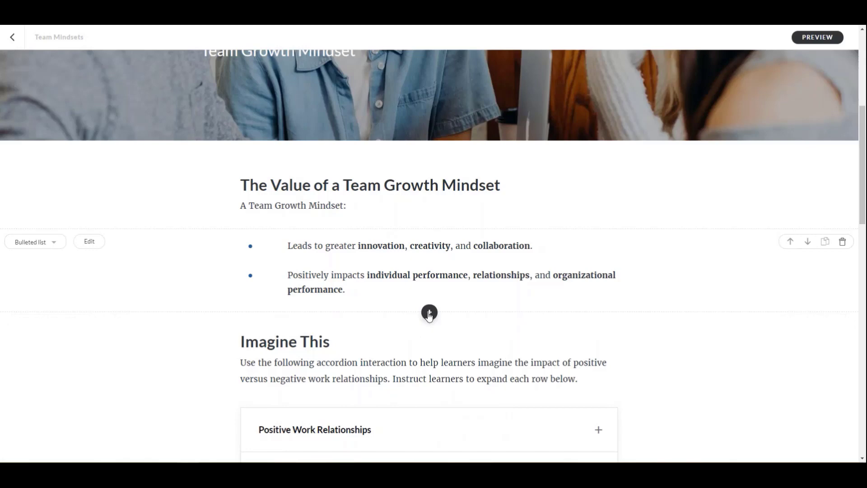
Browse the Block Library below the bullet list for a statement block to hold the team growth mindset definition.
left_click(429, 312)
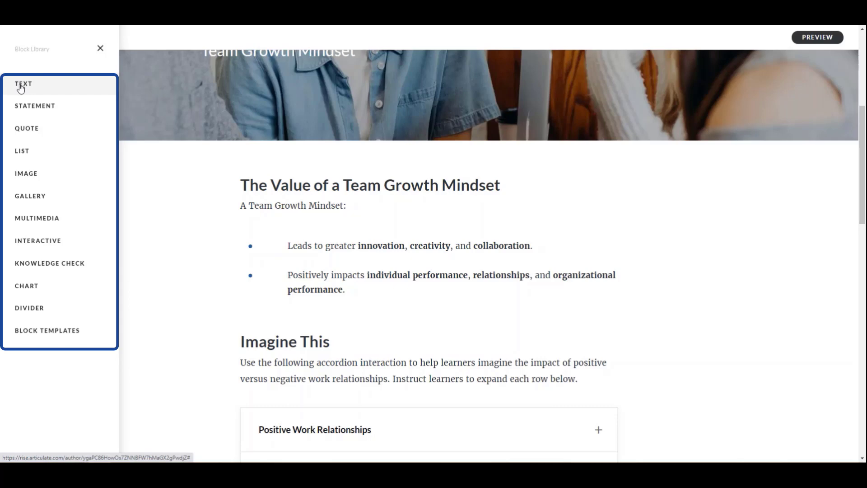
left_click(23, 83)
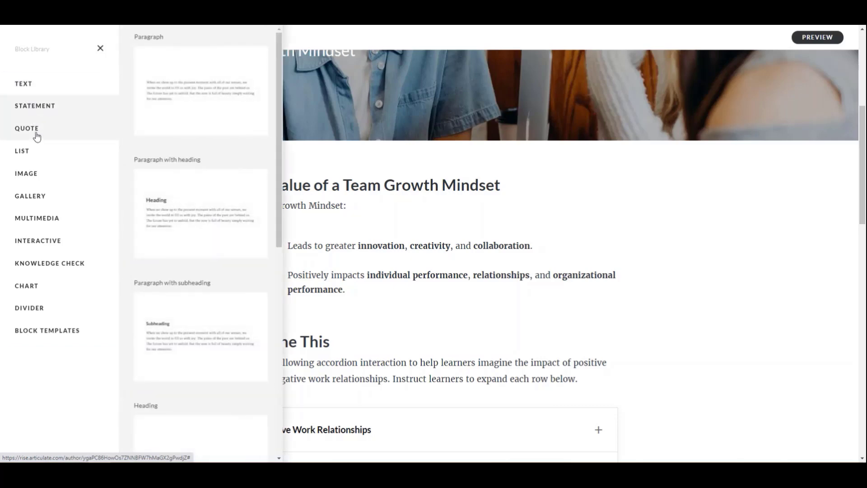
left_click(35, 106)
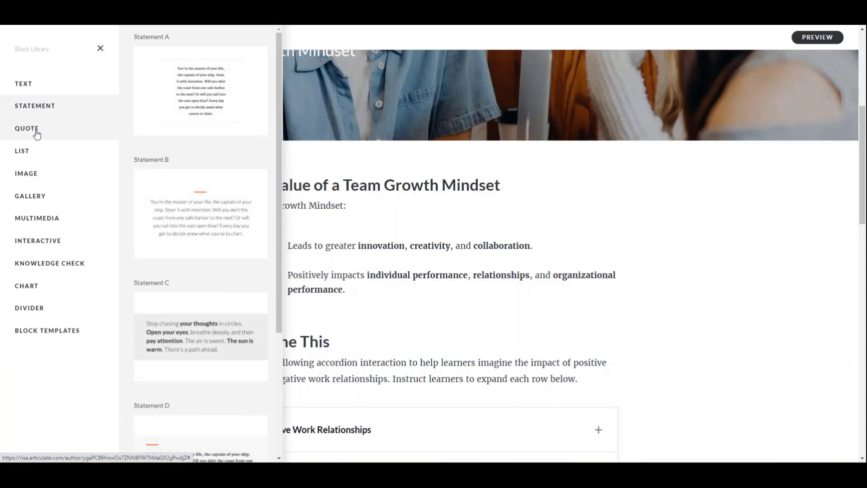
left_click(26, 128)
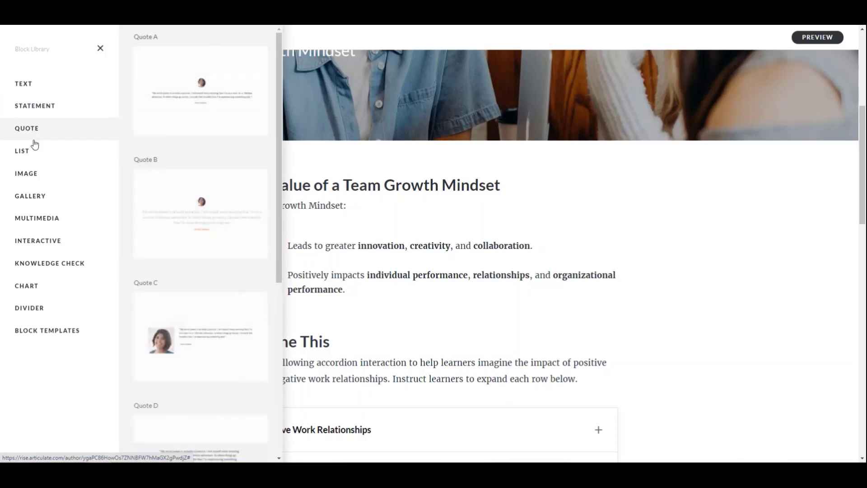
left_click(22, 150)
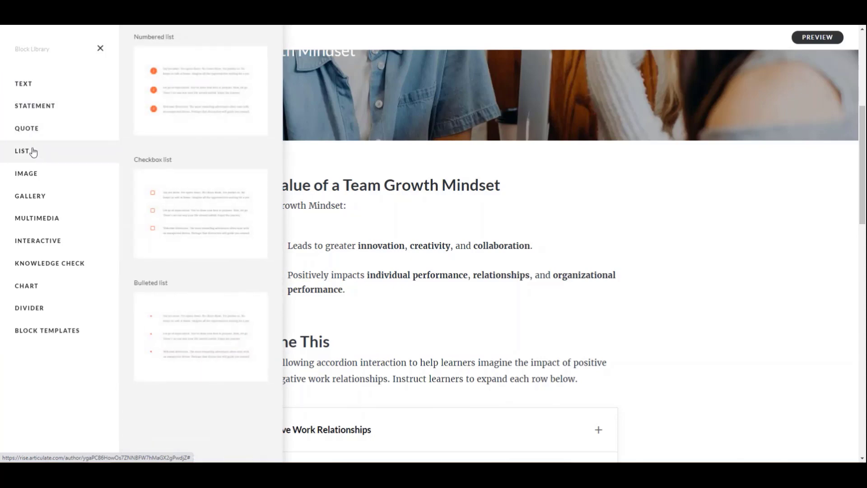
left_click(27, 173)
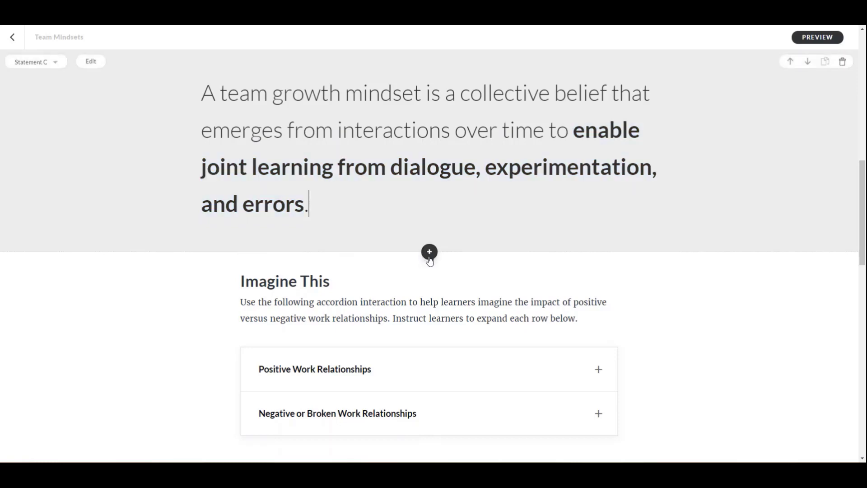
left_click(429, 252)
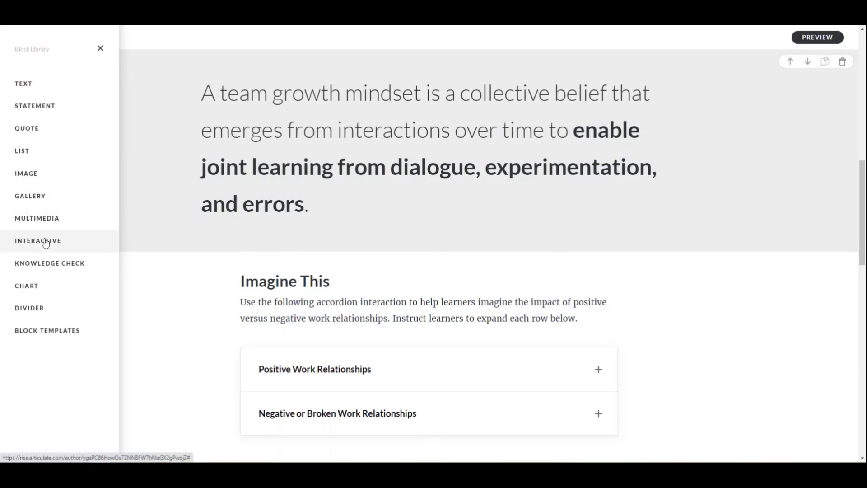
left_click(38, 240)
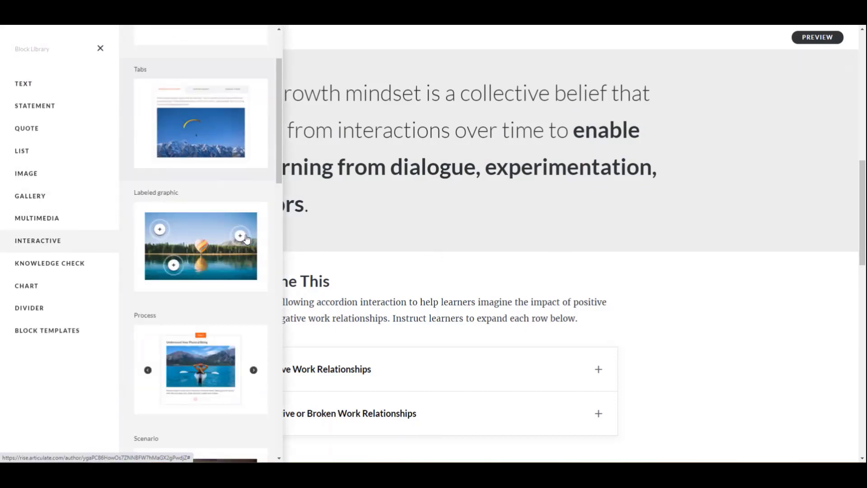
scroll("down", 3)
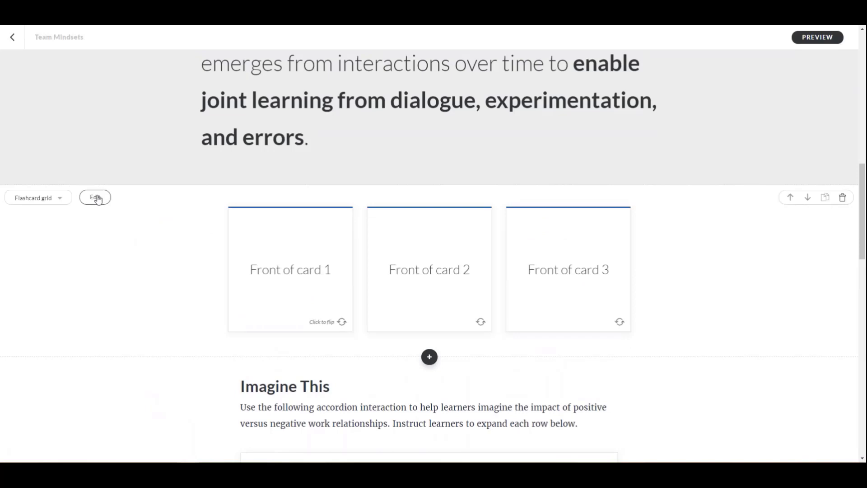
left_click(94, 198)
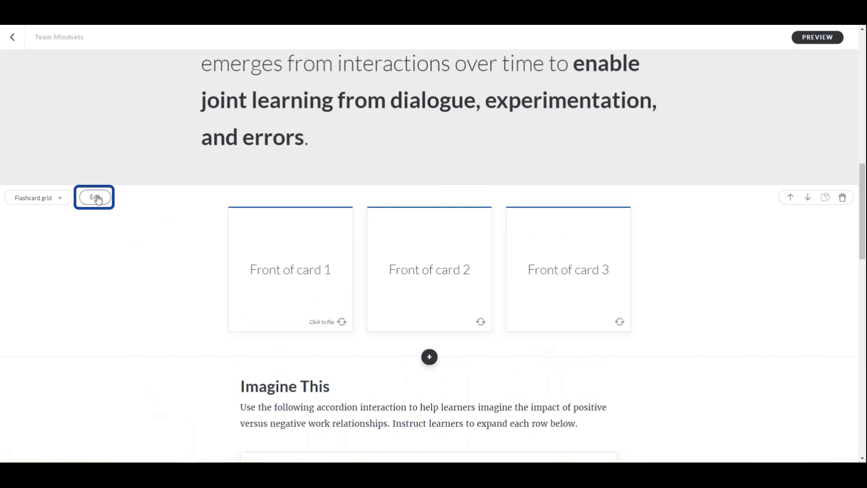
Label the two flashcard fronts Fixed Mindset and Growth Mindset.
left_click(94, 198)
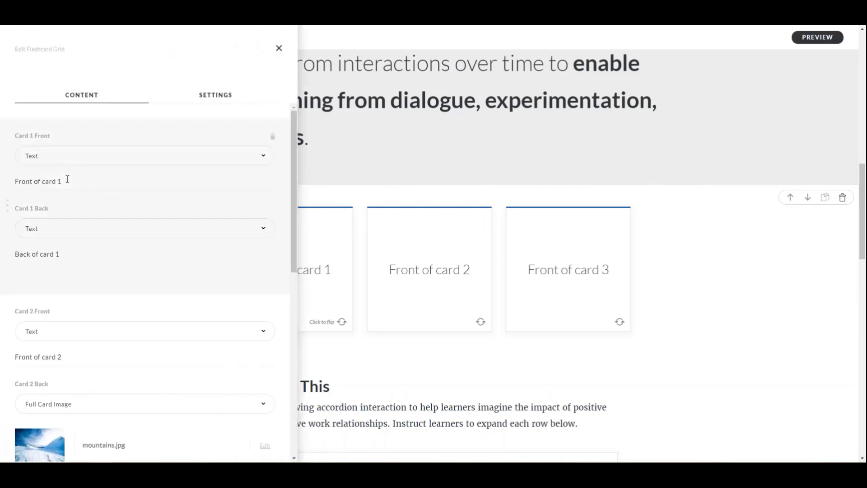
type("Fixed")
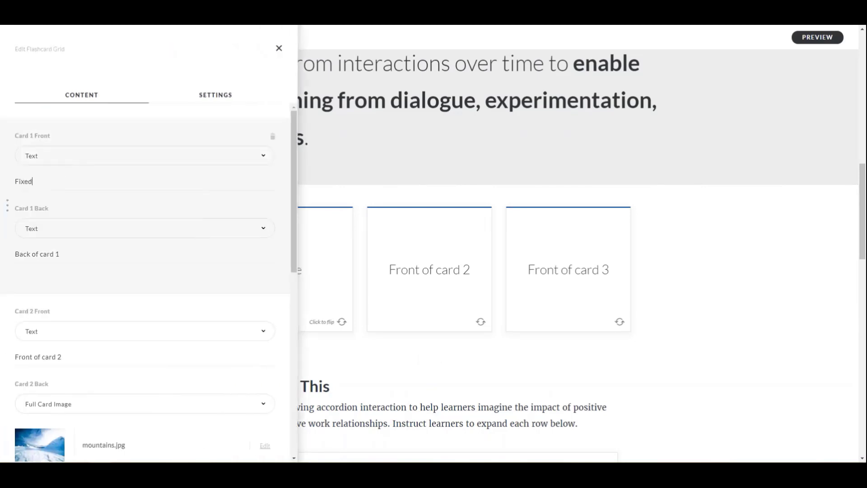
type("Mindset")
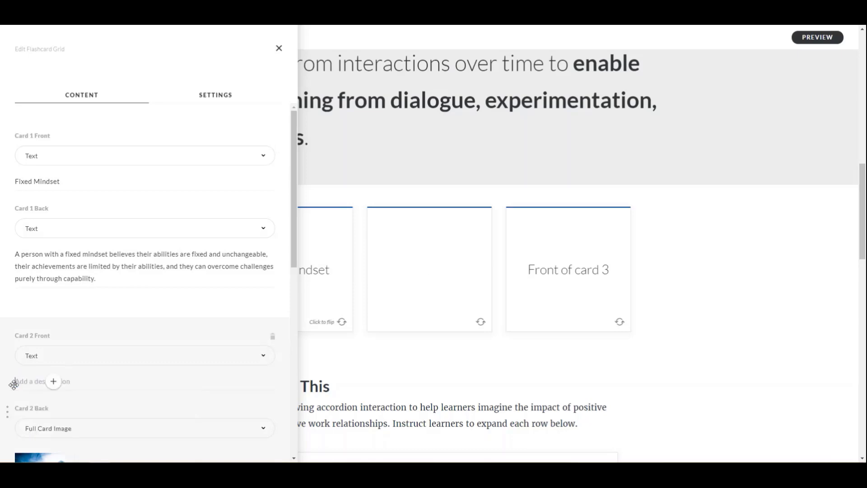
type("Growth Mindset")
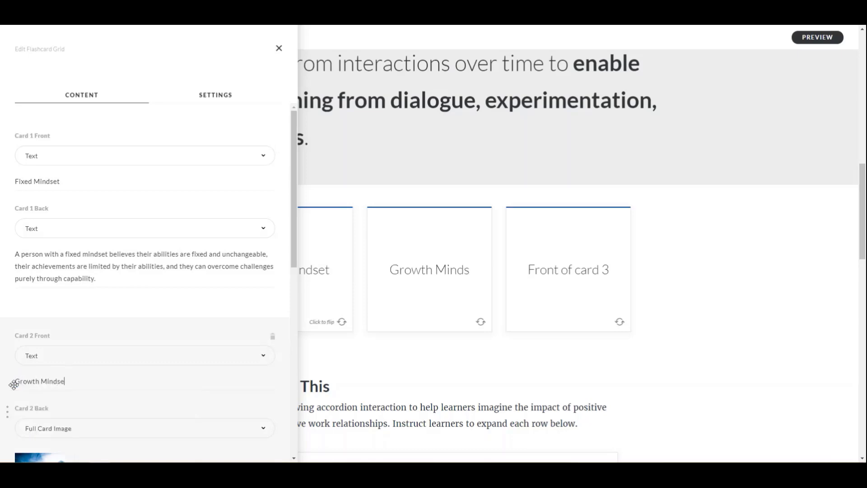
Make card 2's back plain text with its description and finish the two-card grid.
left_click(144, 293)
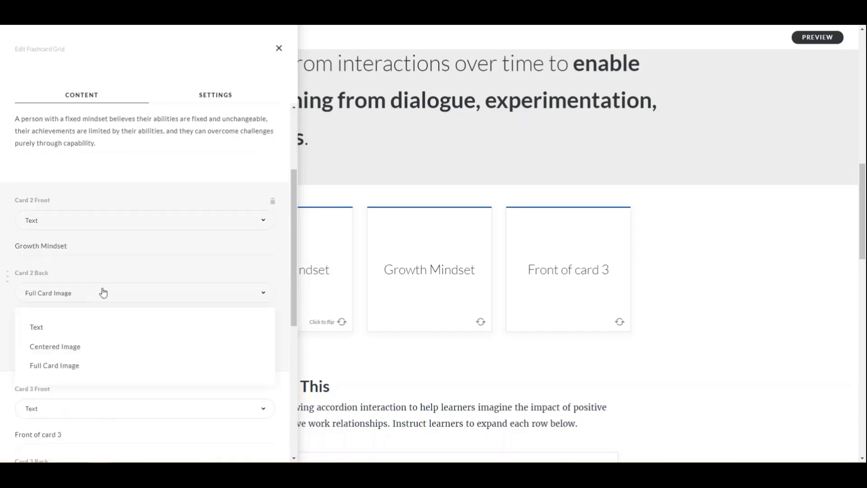
left_click(36, 326)
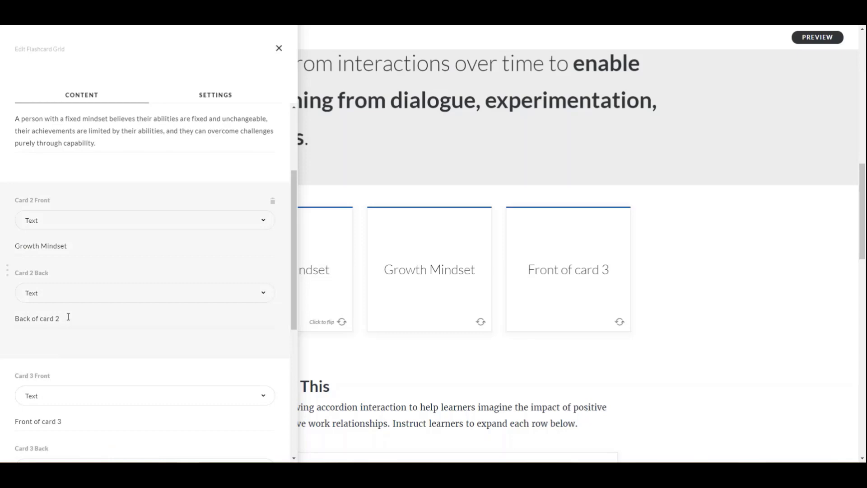
scroll("down", 3)
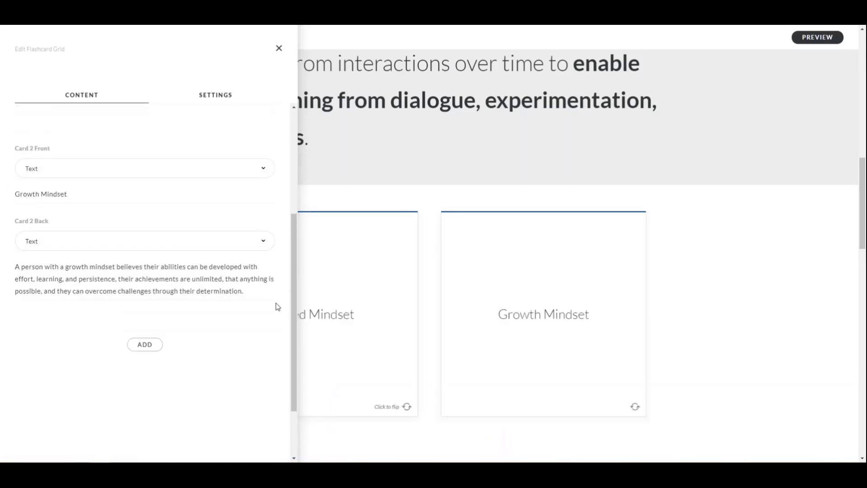
left_click(279, 48)
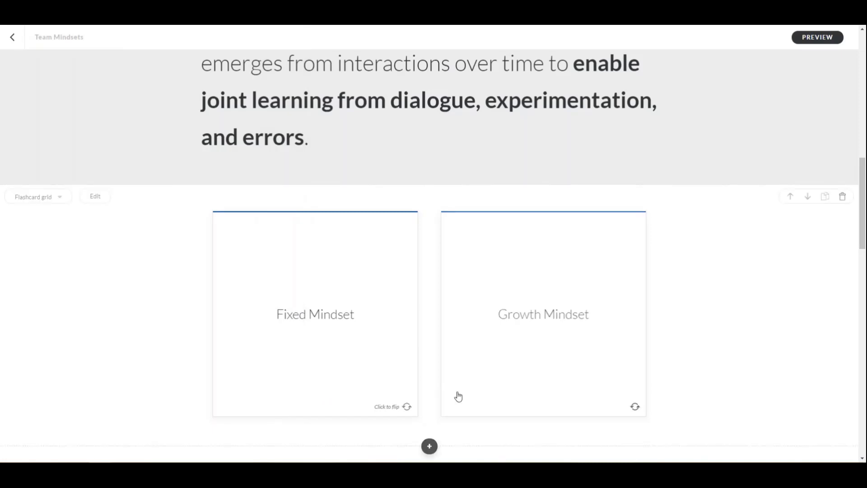
left_click(314, 314)
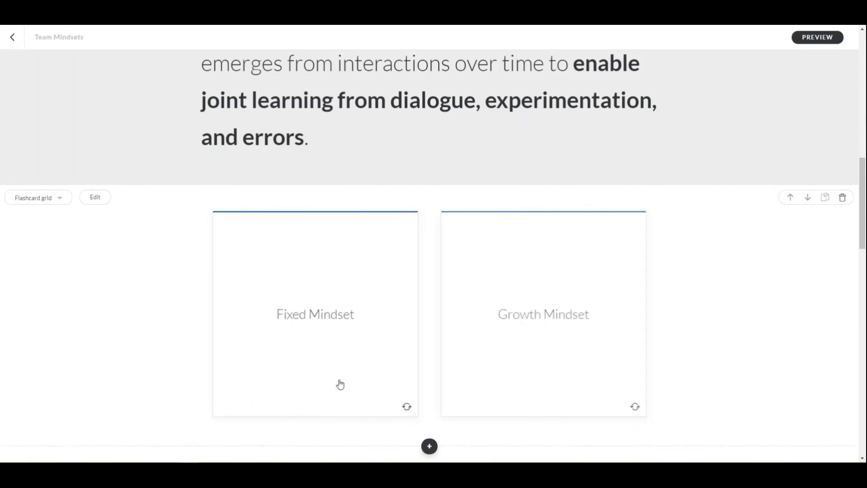
scroll("down", 3)
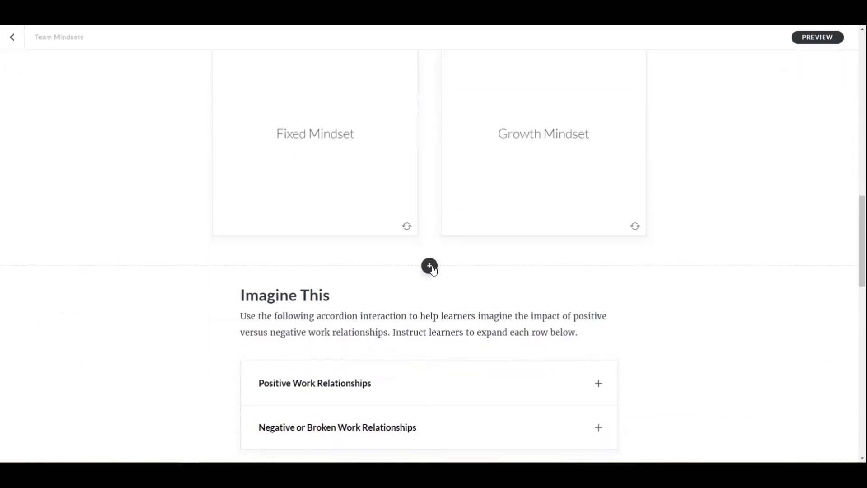
Add a Multimedia Embed block below the flashcards for the team-mindsets video.
left_click(429, 266)
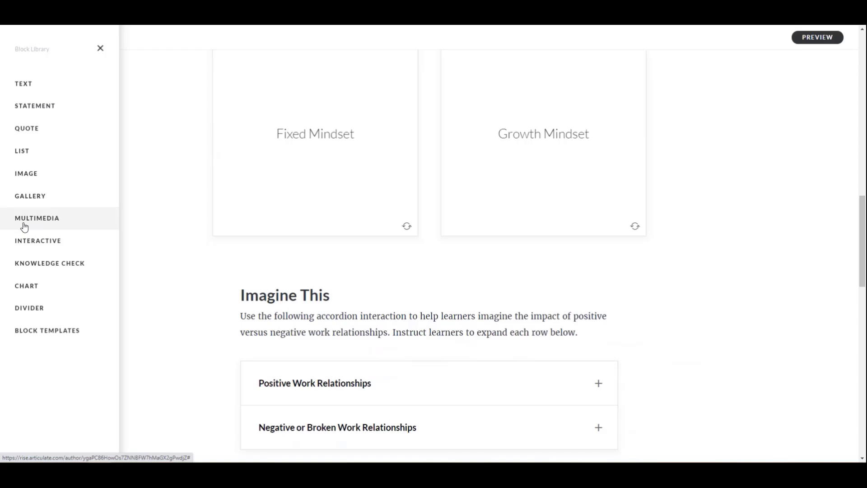
left_click(37, 217)
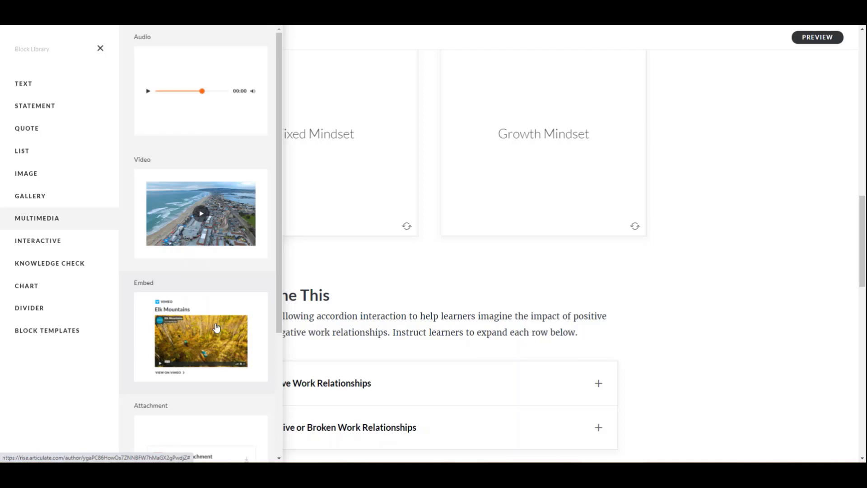
left_click(200, 341)
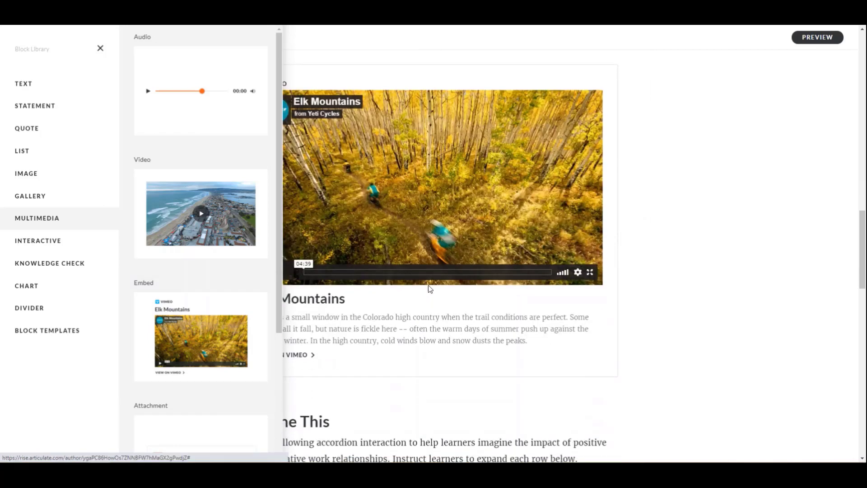
left_click(101, 48)
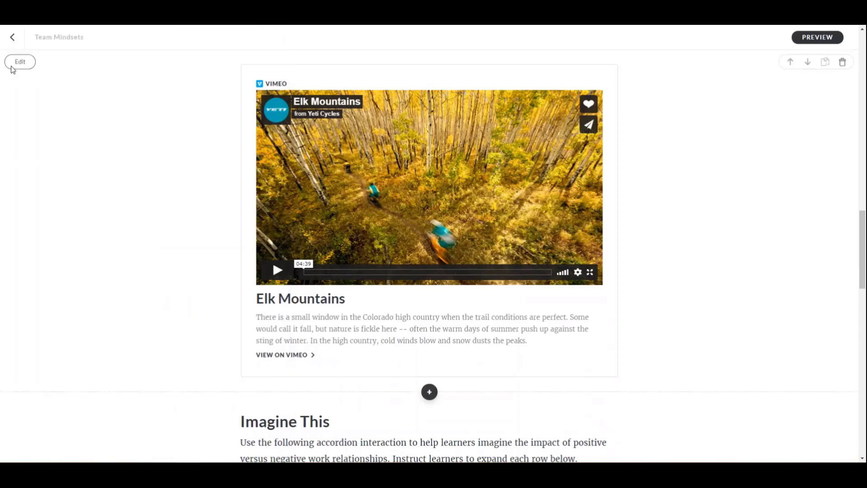
left_click(20, 61)
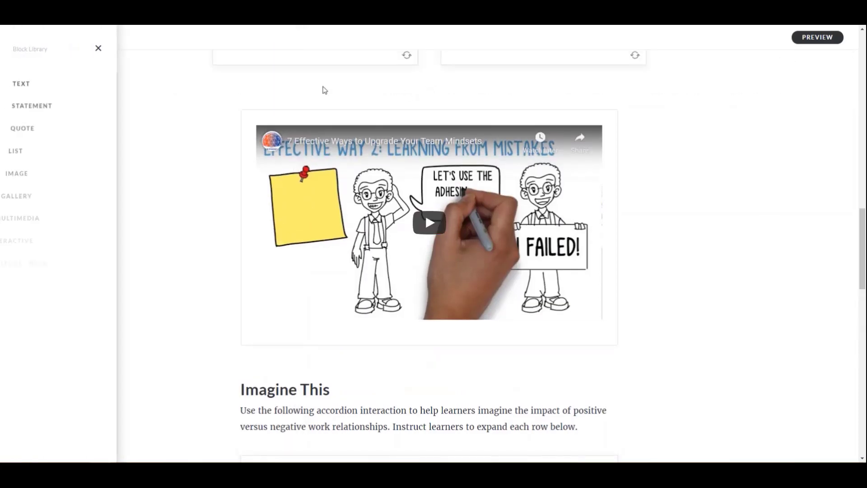
Add the '7 Effective Ways to Upgrade your Team Mindsets' intro block above the video with 'Play' in bold.
left_click(23, 83)
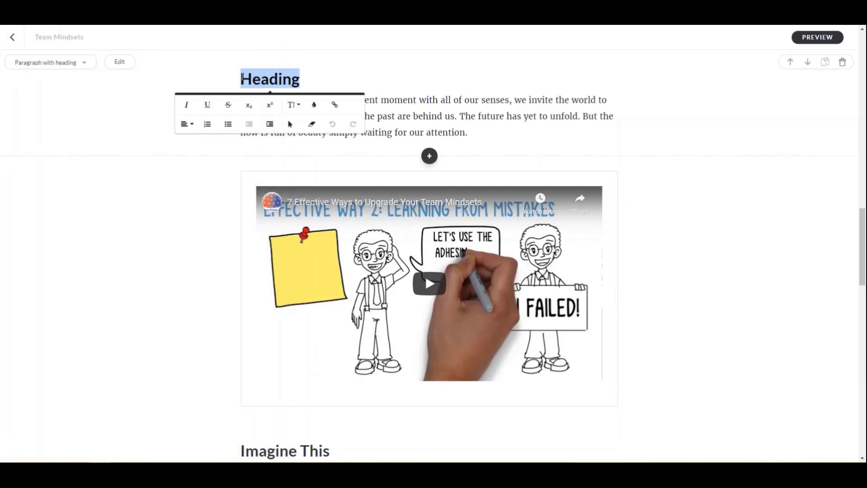
scroll("down", 3)
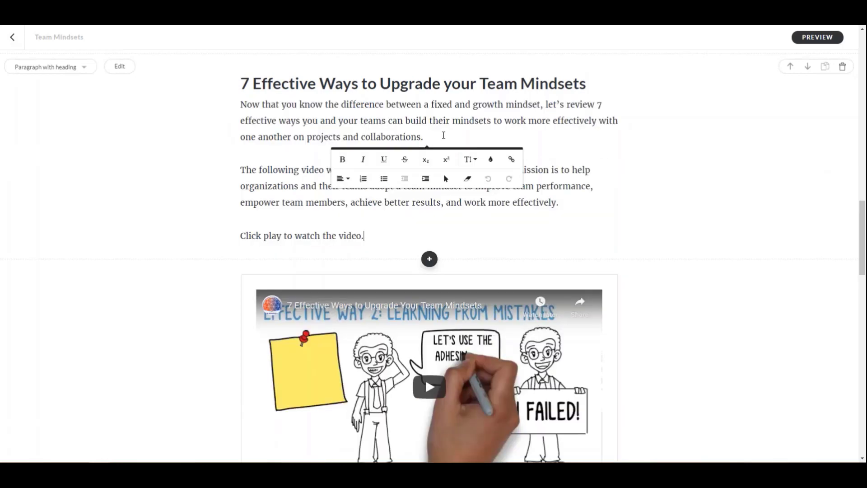
double_click(269, 236)
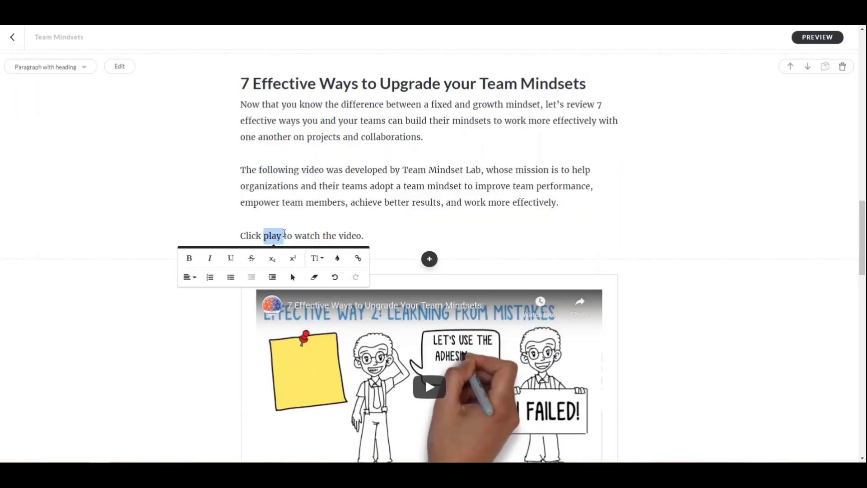
left_click(189, 258)
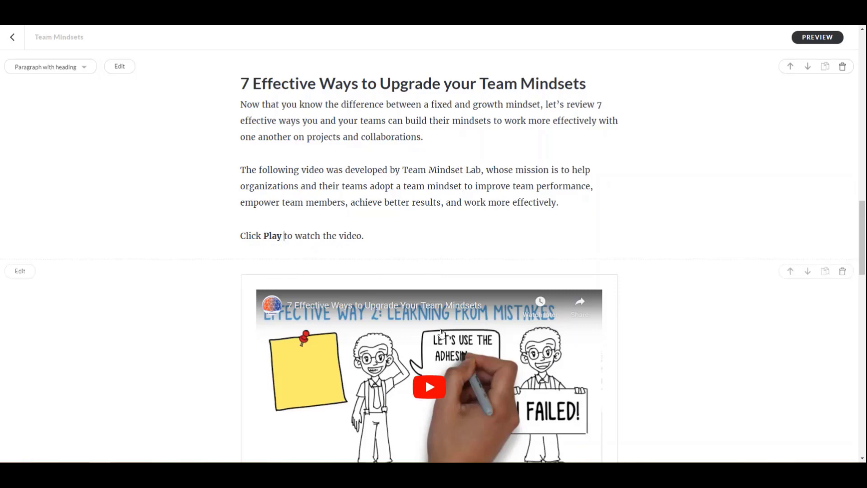
scroll("down", 3)
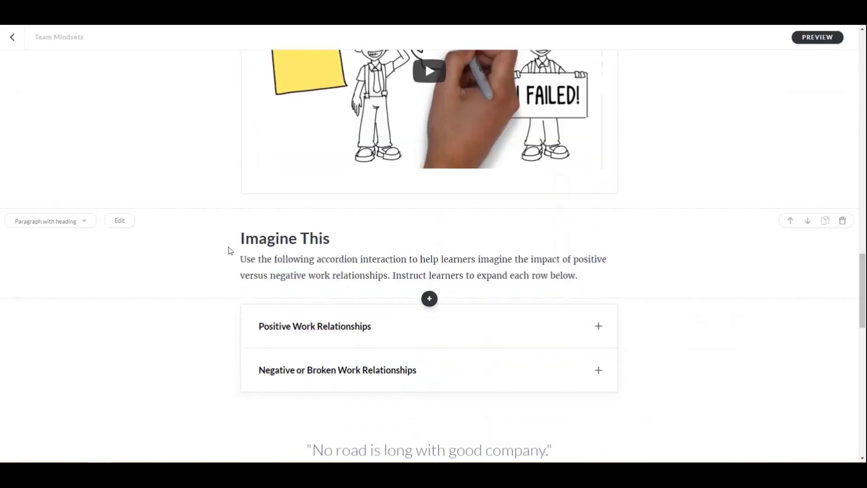
Retitle the Imagine This section 'Fixed vs. Growth Mindset' with new intro text.
type("a")
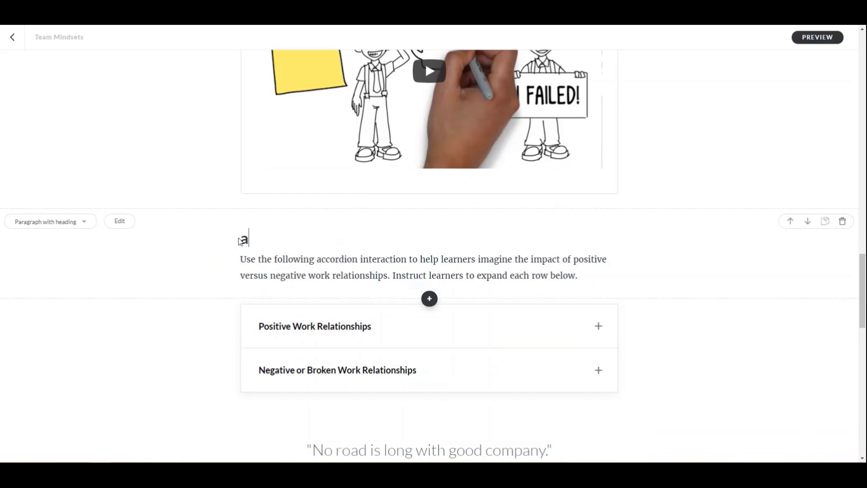
type("Fixed vs. Gr")
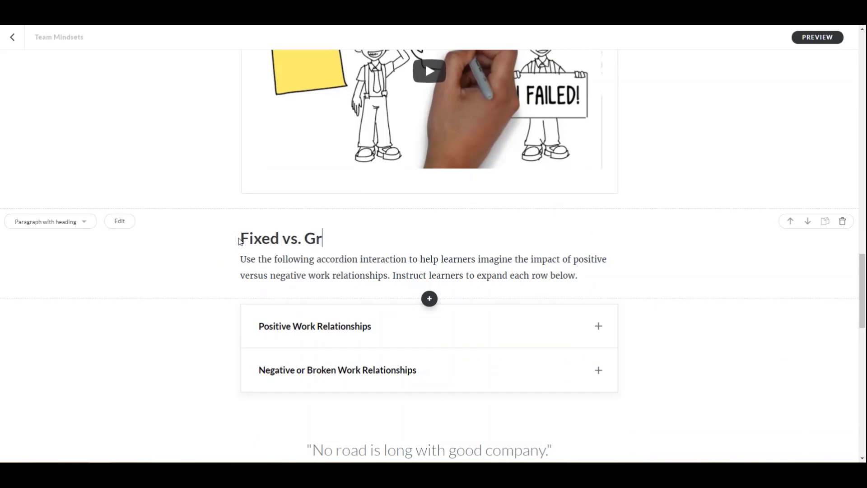
type("owth Mindset")
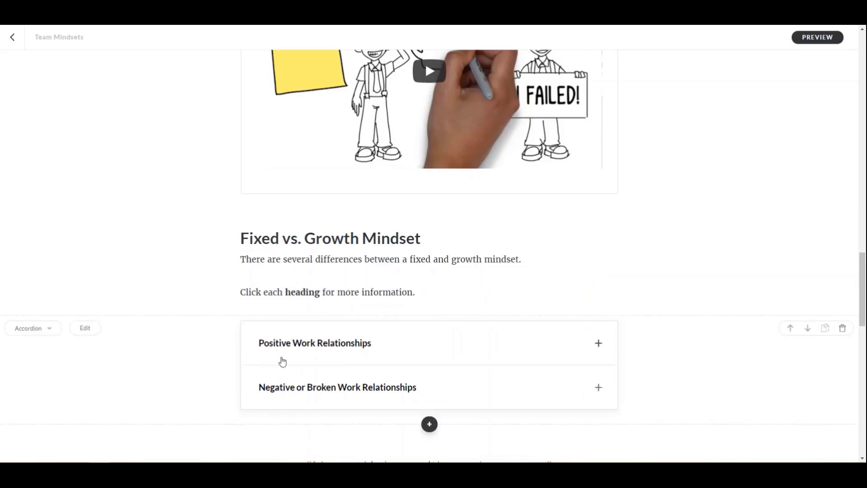
Rename the accordion items starting with Feedback & Criticism.
left_click(85, 327)
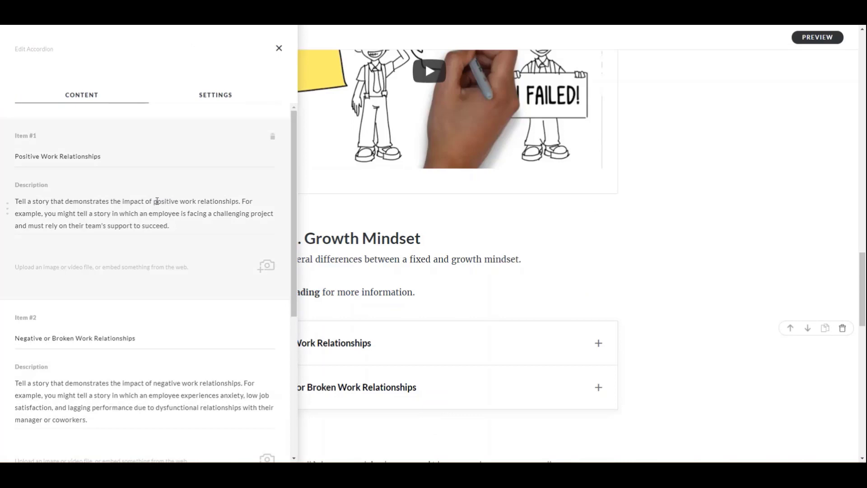
type("Feedback & Criticism")
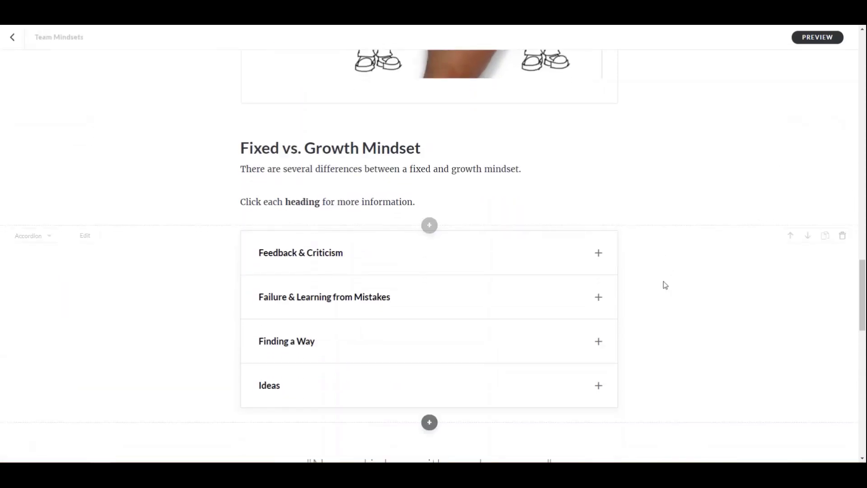
Delete the Turkish Proverb quote block below the mindset accordion.
scroll("down", 3)
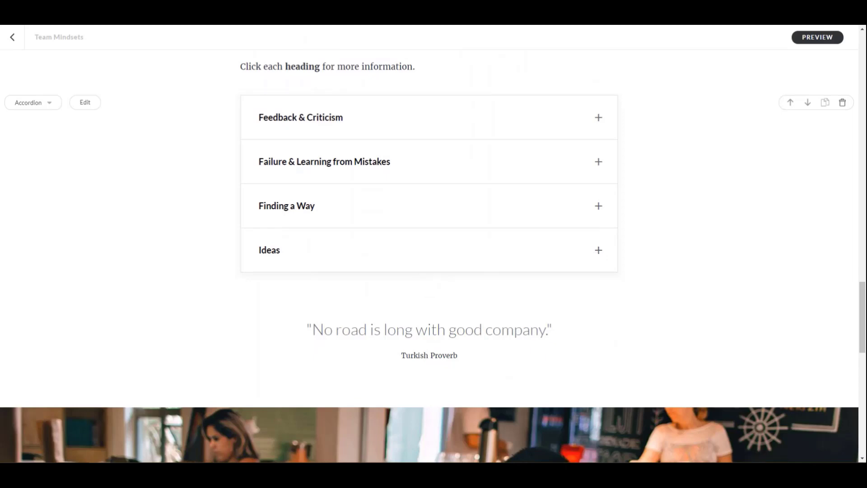
scroll("down", 3)
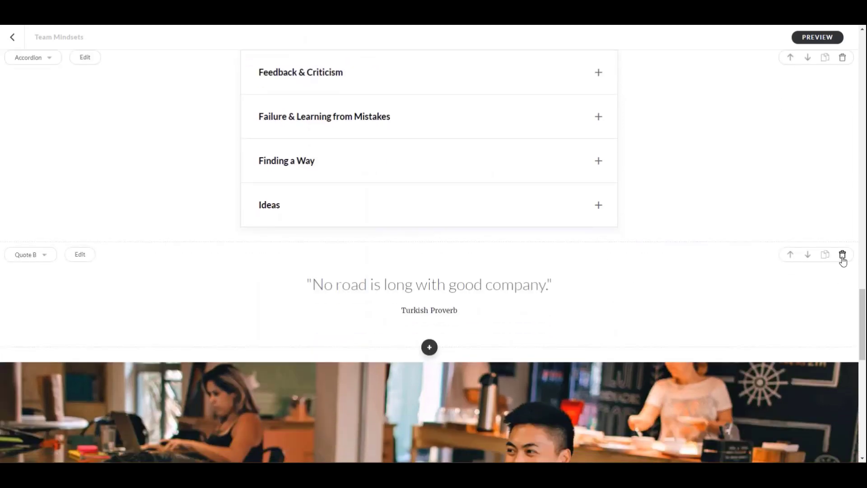
left_click(842, 255)
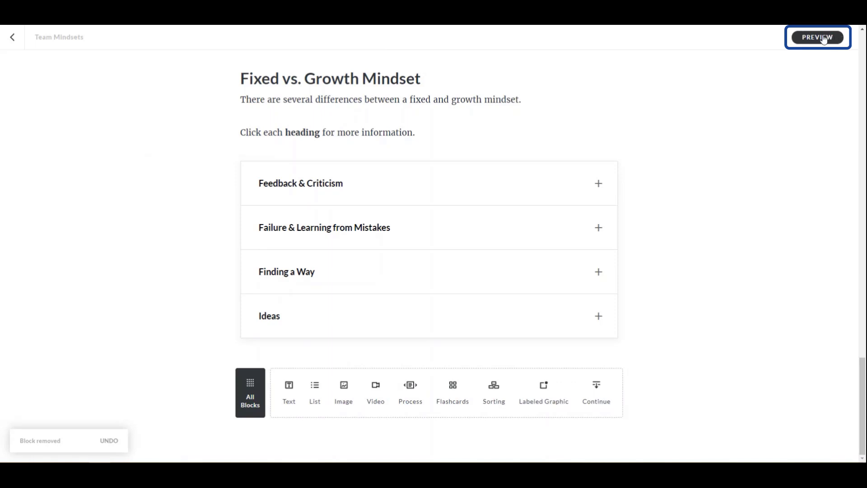
Preview the Team Mindsets lesson end to end as learners see it, then resume editing.
left_click(818, 37)
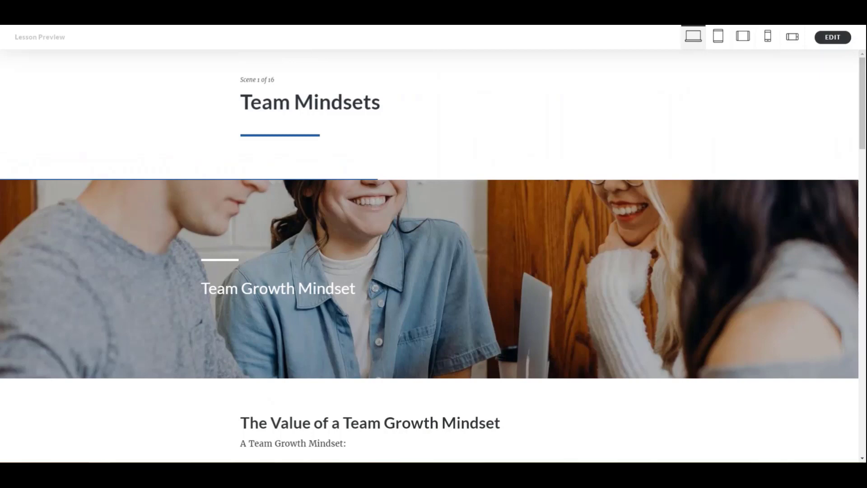
scroll("down", 3)
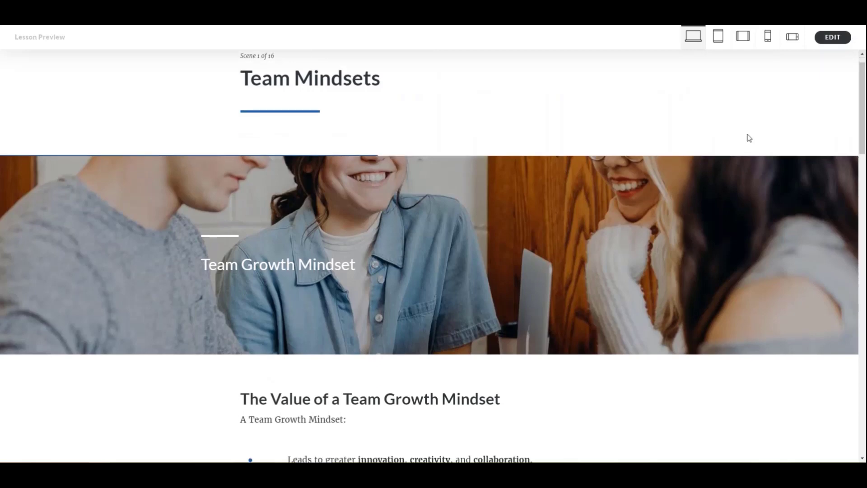
scroll("down", 3)
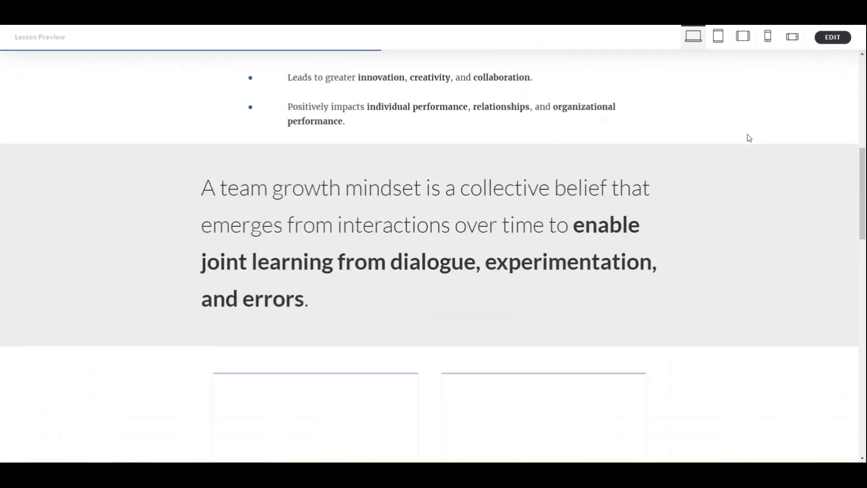
scroll("down", 3)
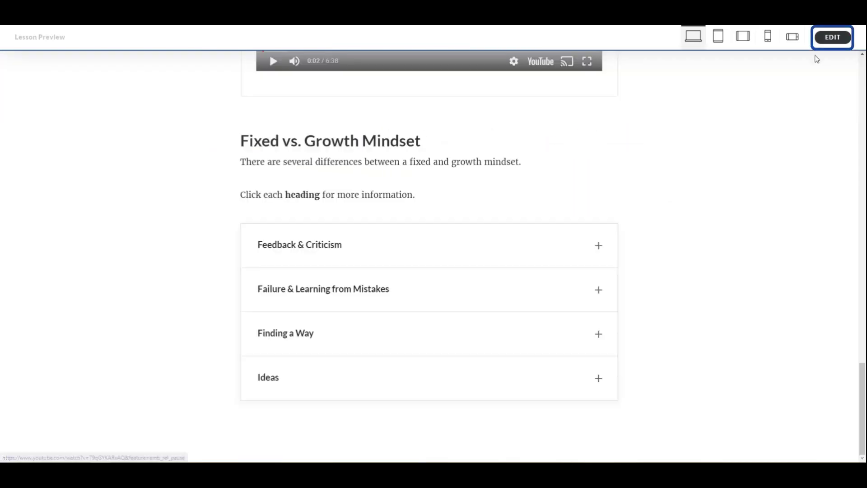
left_click(832, 37)
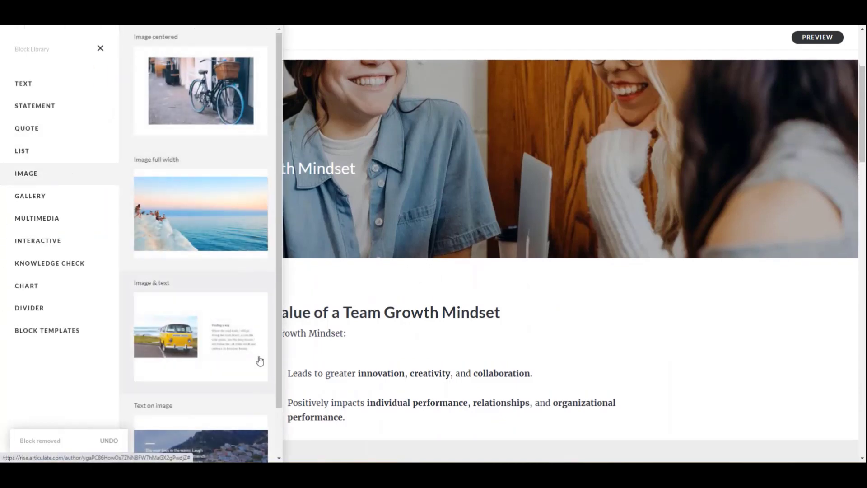
Add an Image & text section retitled 'Using Your Workbook' with the workbook instructions.
left_click(200, 336)
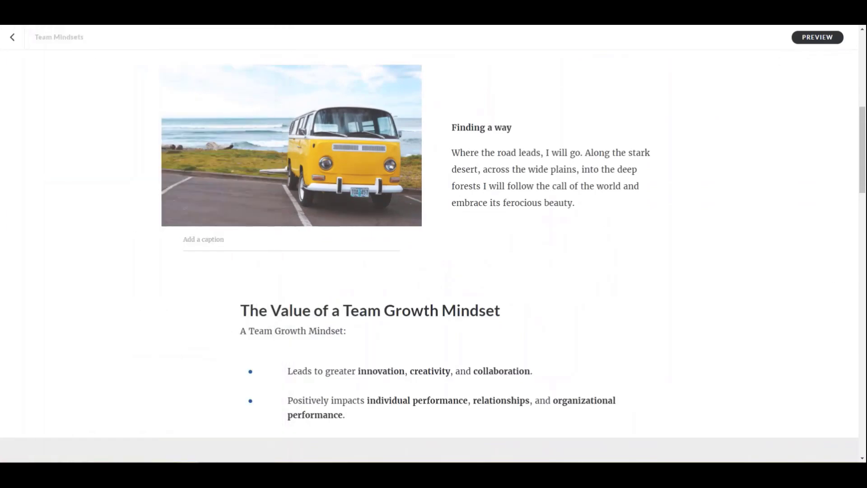
double_click(481, 127)
type("Using Your Workbook")
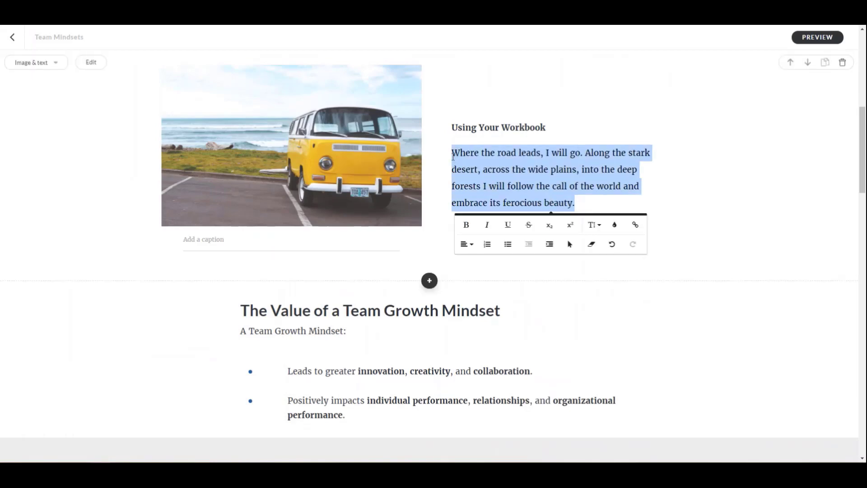
Replace the section's sample image with the Workbook.png cover image.
left_click(90, 62)
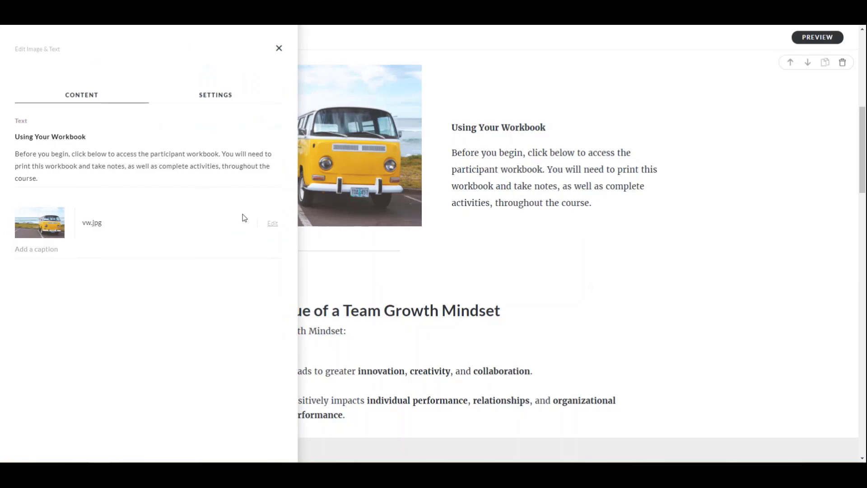
left_click(272, 223)
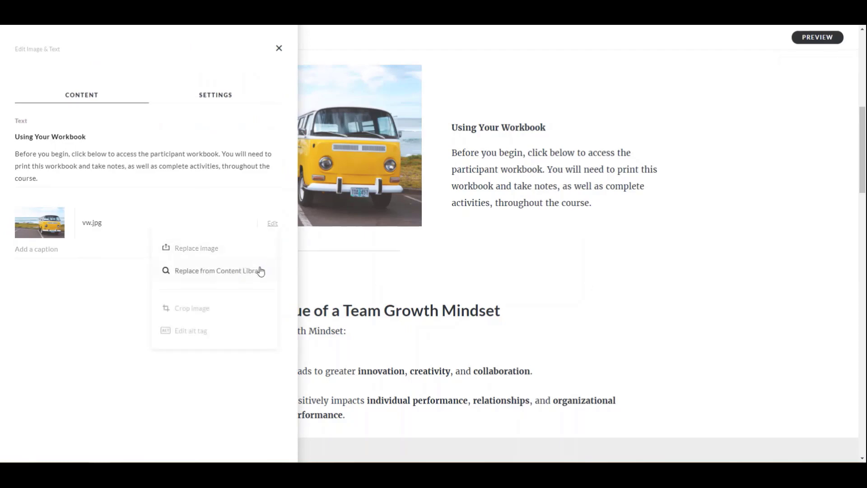
left_click(196, 248)
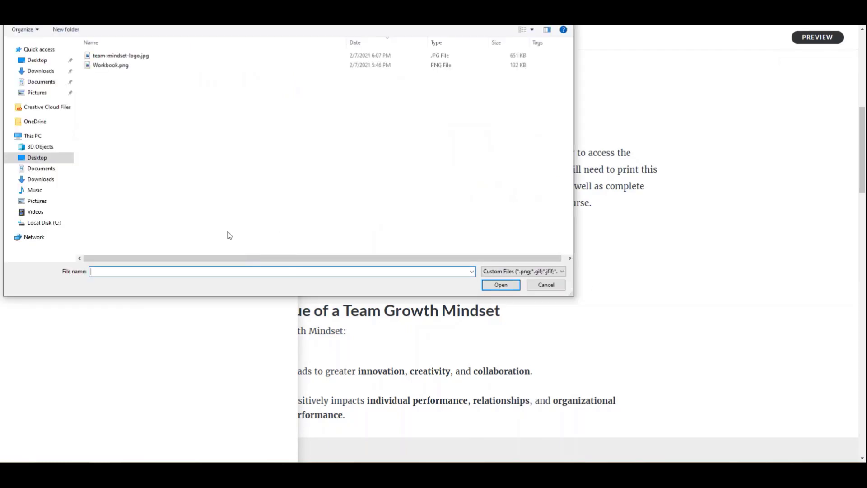
left_click(110, 65)
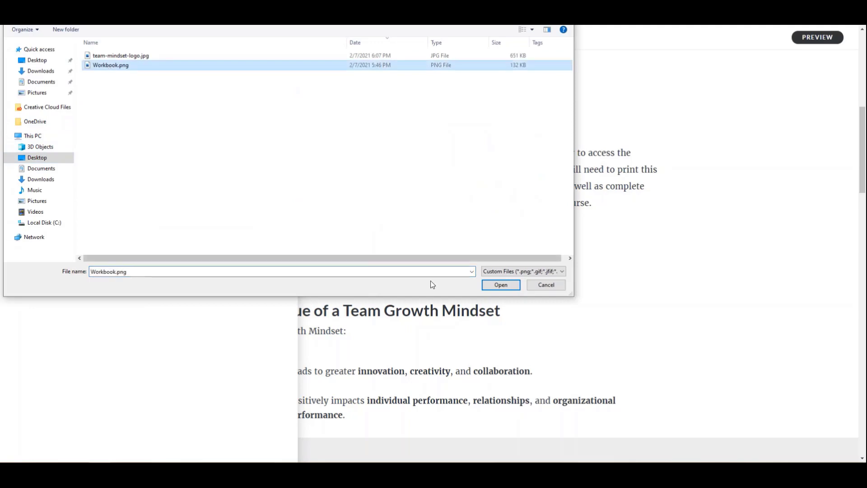
left_click(500, 285)
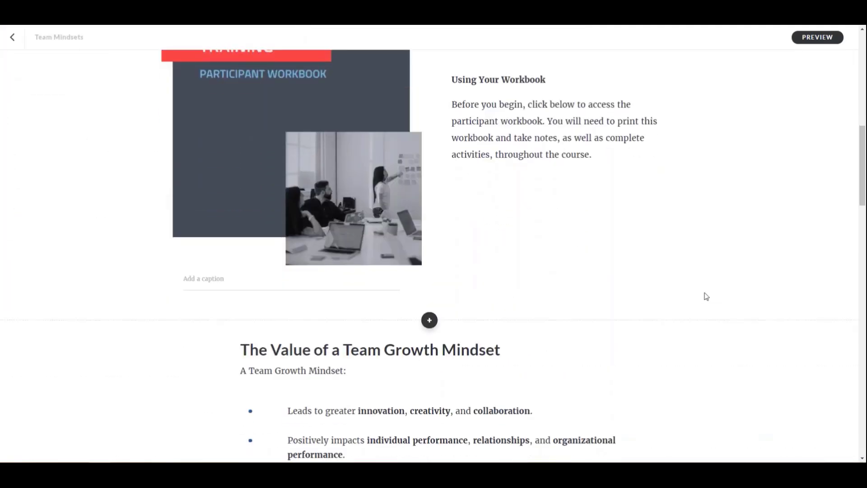
left_click(429, 320)
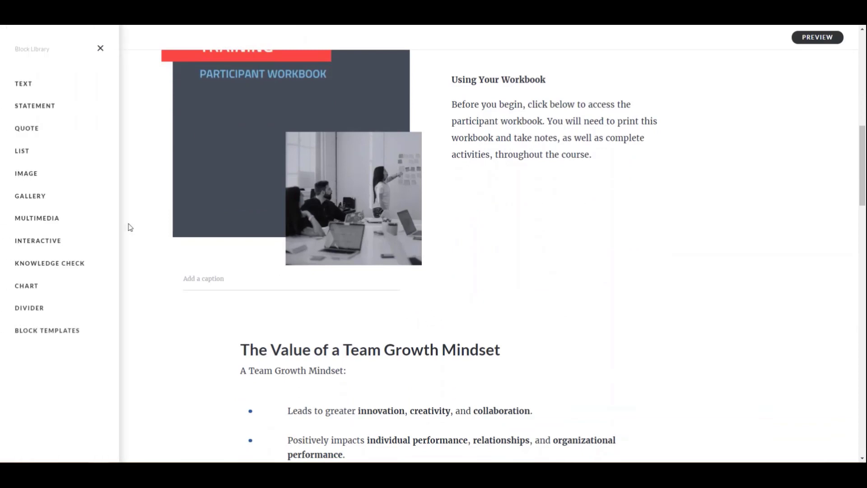
Add an Attachment block holding the Team Mindset Training Participant Workbook PDF, then return to the course outline.
left_click(37, 218)
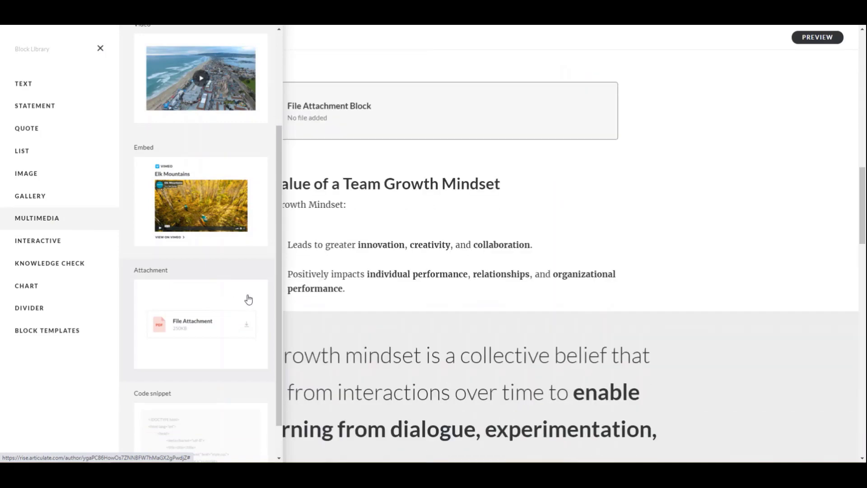
left_click(101, 48)
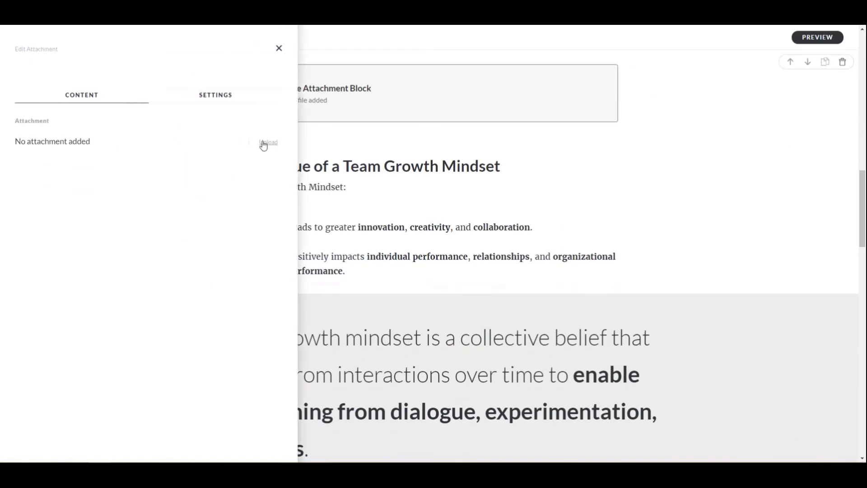
left_click(268, 142)
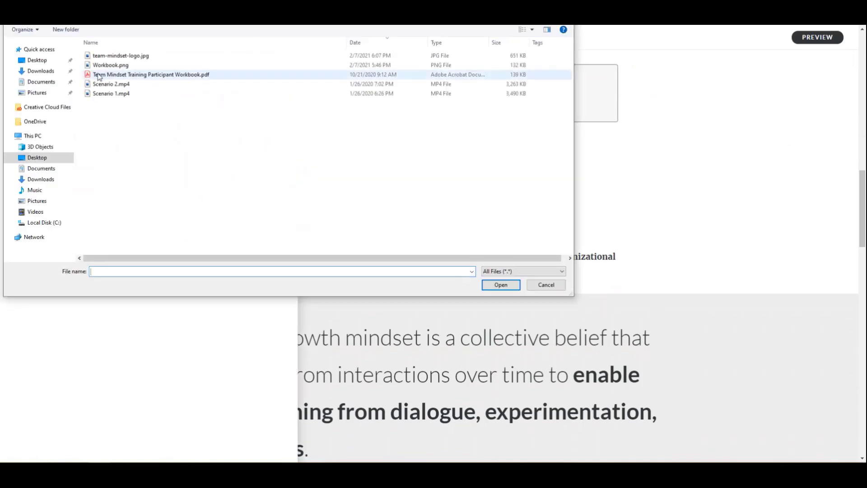
left_click(499, 285)
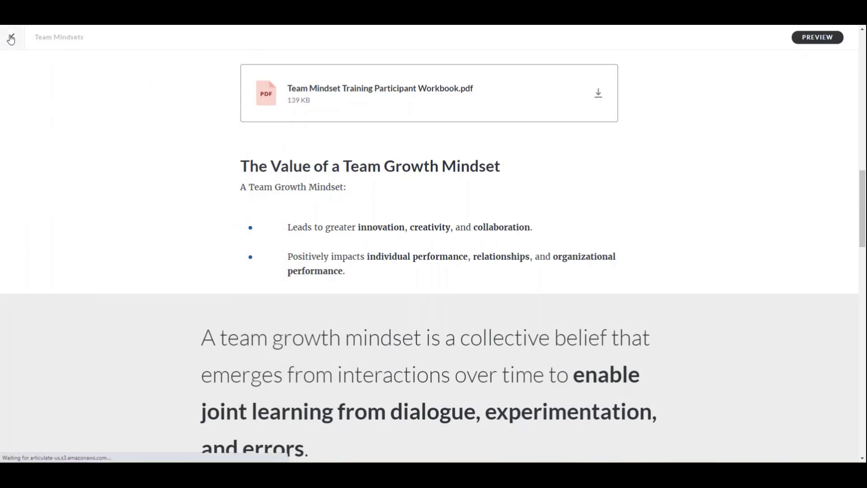
left_click(11, 37)
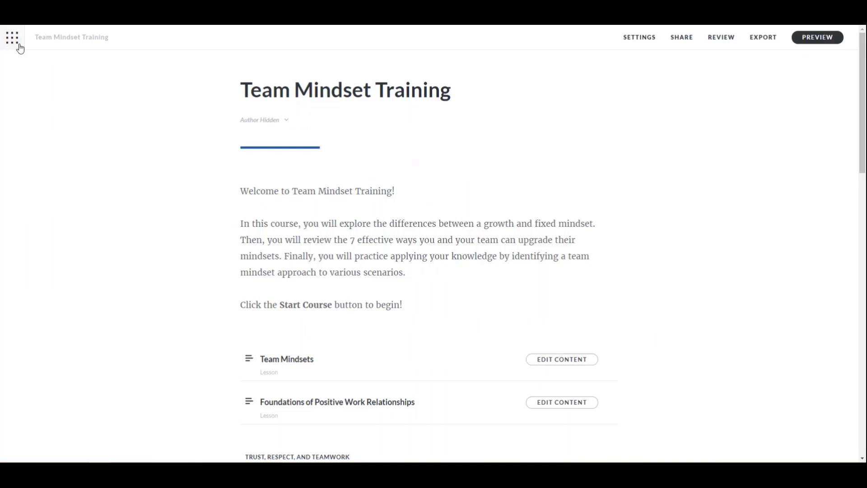
mouse_move(317, 404)
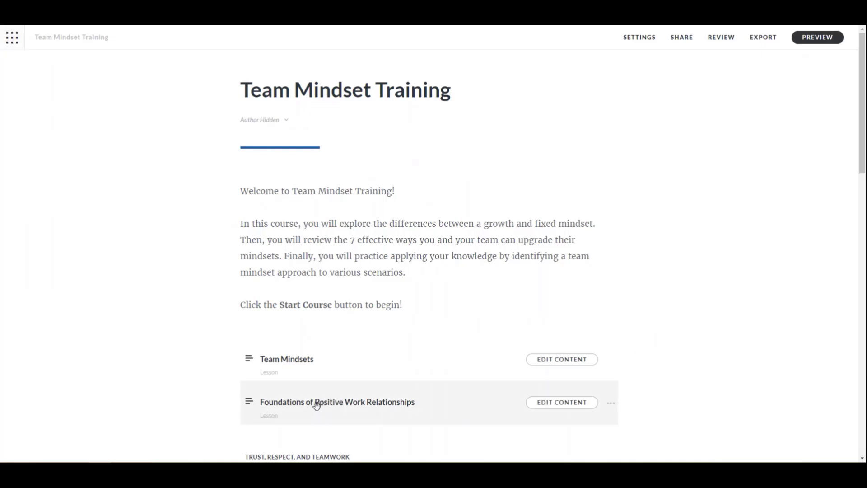
Rename the second lesson to Scenarios and open its content for editing.
type("Scenar")
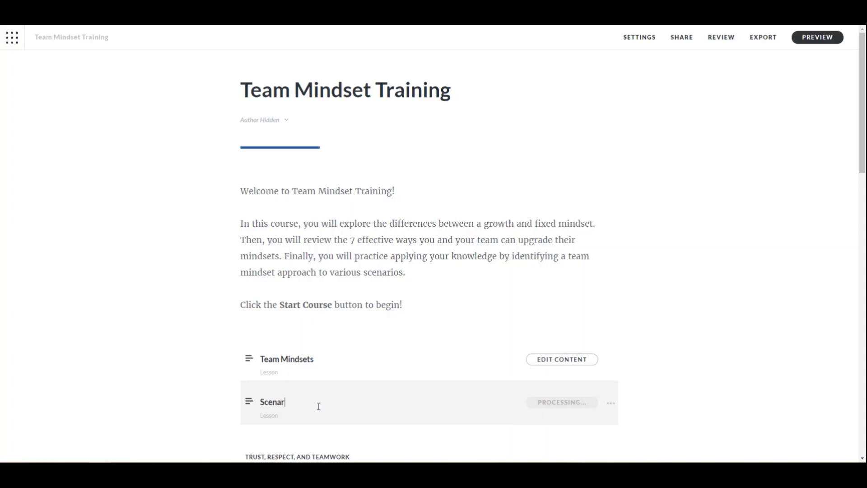
type("ios")
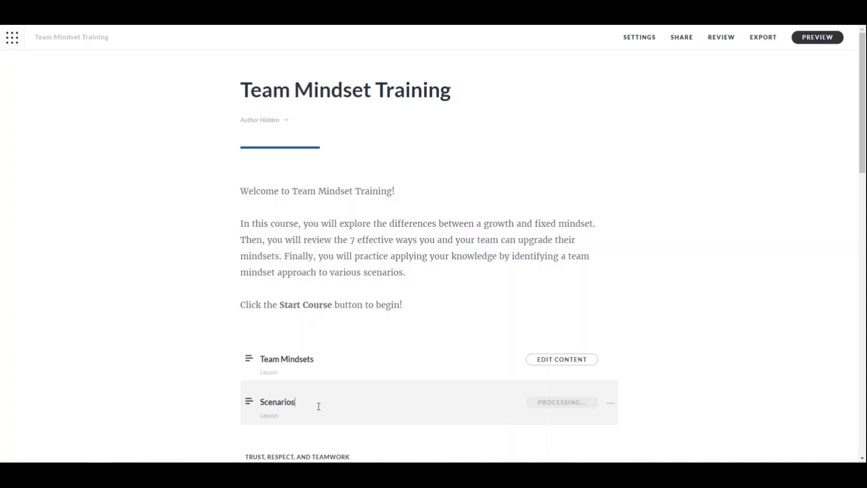
left_click(286, 402)
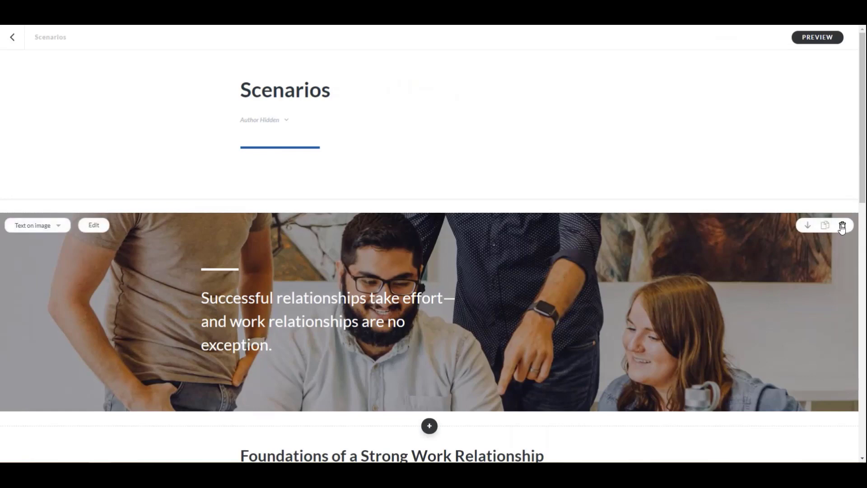
Delete the template text-on-image block and add a heading-and-paragraph block titled "Scenario 1".
left_click(841, 225)
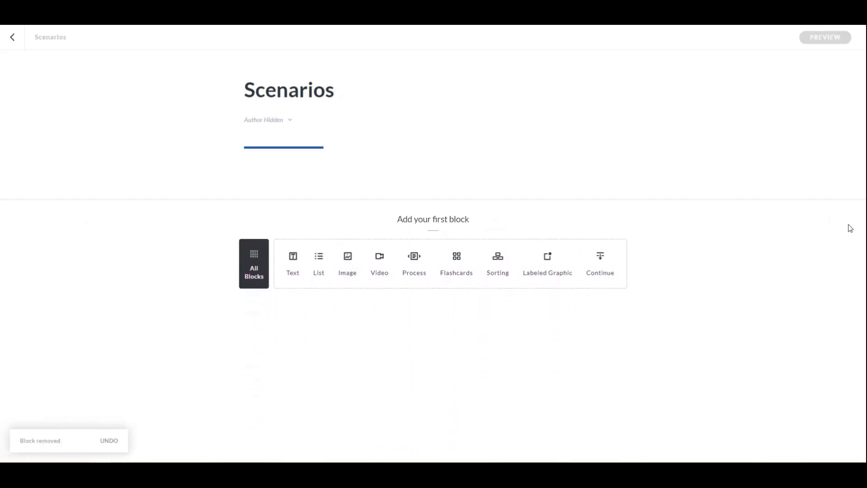
mouse_move(641, 228)
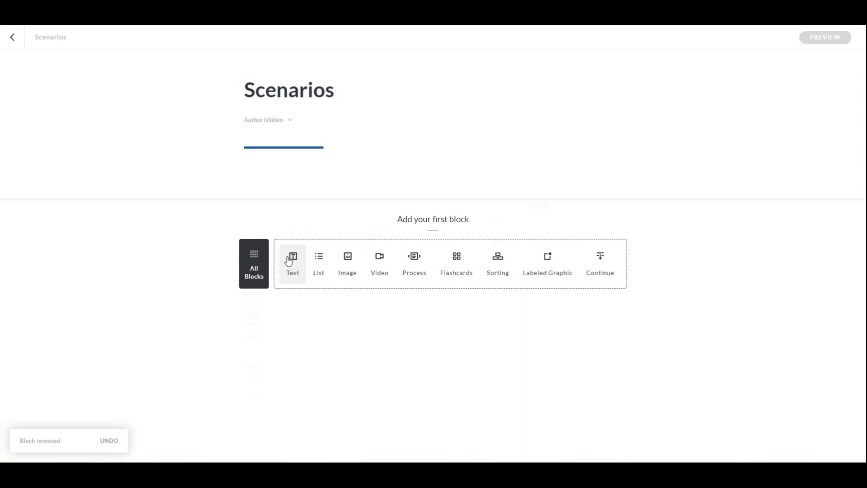
left_click(293, 263)
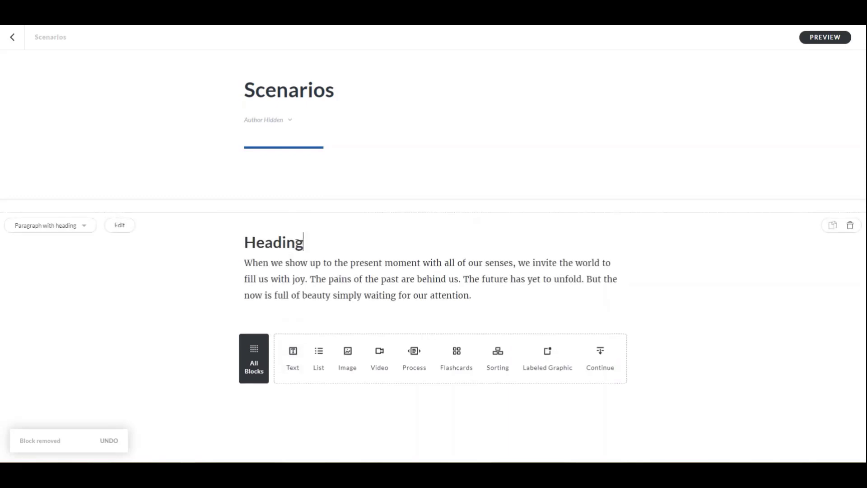
type("Scneari")
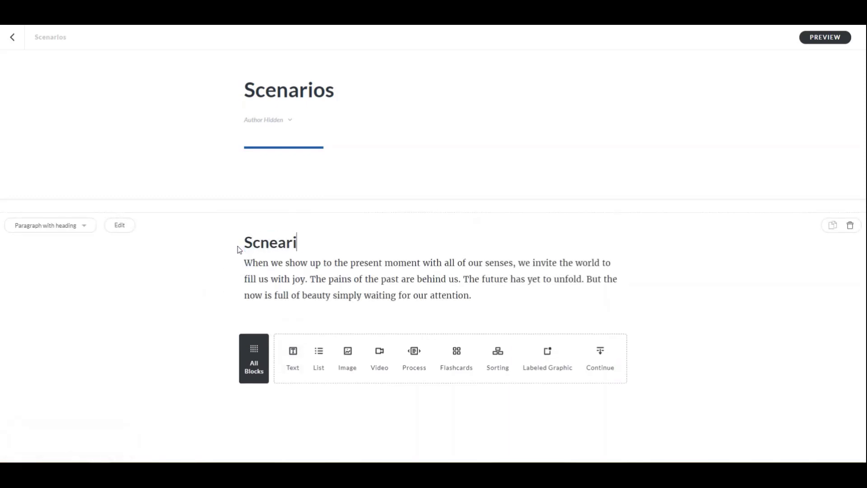
type("Scenario 1")
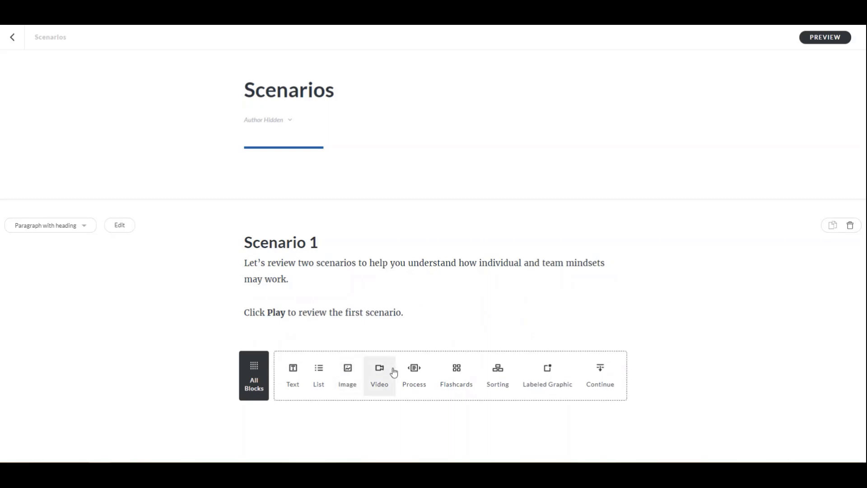
Insert a video block with Scenario 1.mp4 replacing the sample, then a Continue button below it.
left_click(378, 370)
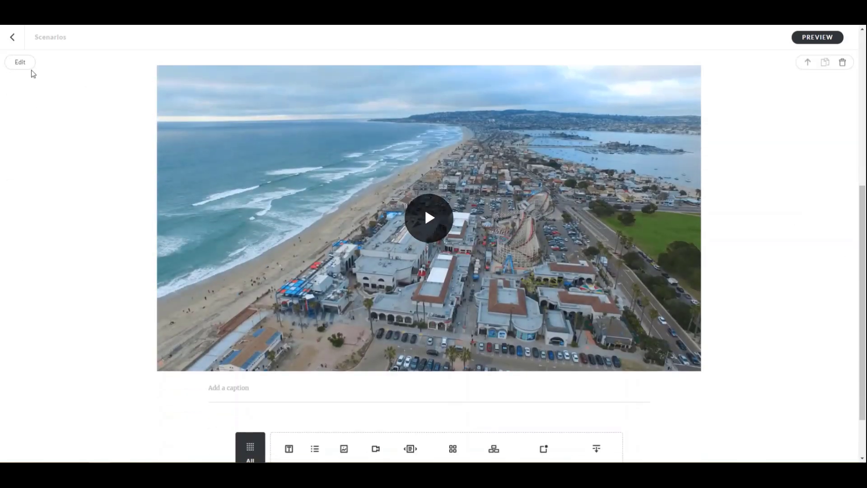
left_click(19, 61)
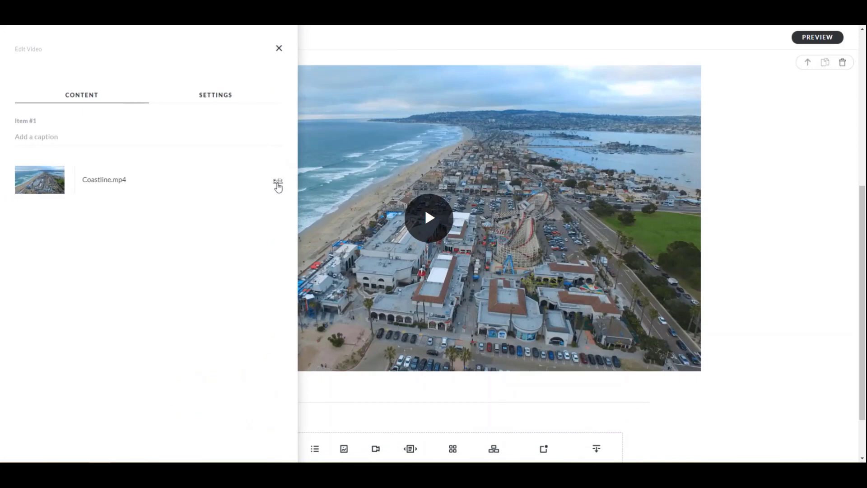
mouse_move(266, 210)
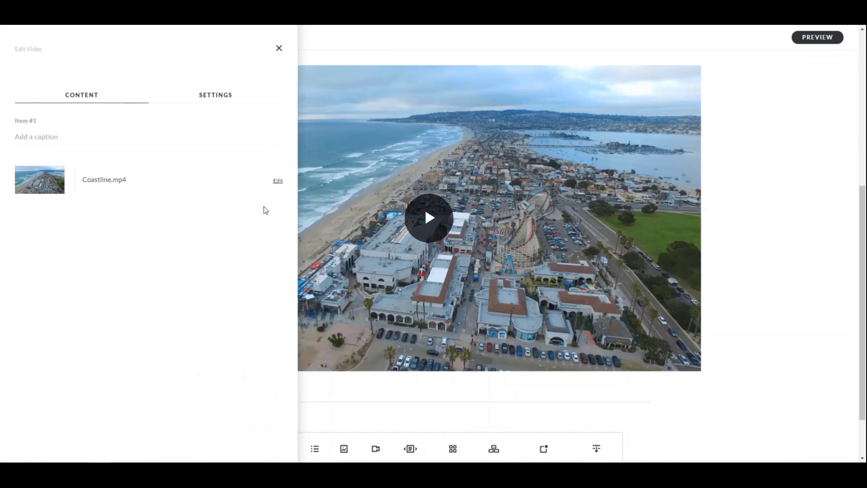
left_click(277, 180)
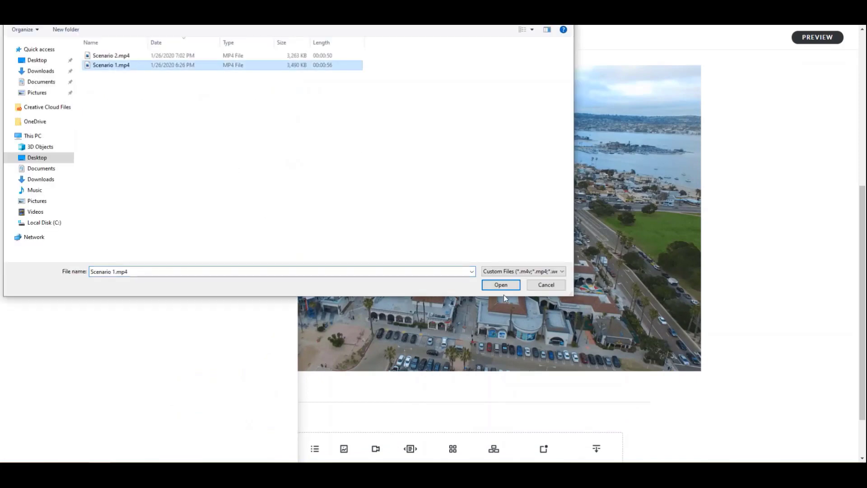
left_click(499, 284)
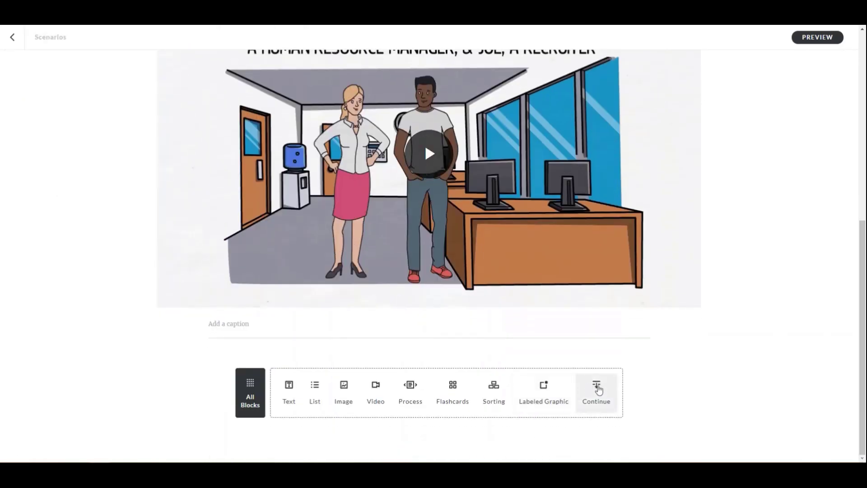
left_click(597, 393)
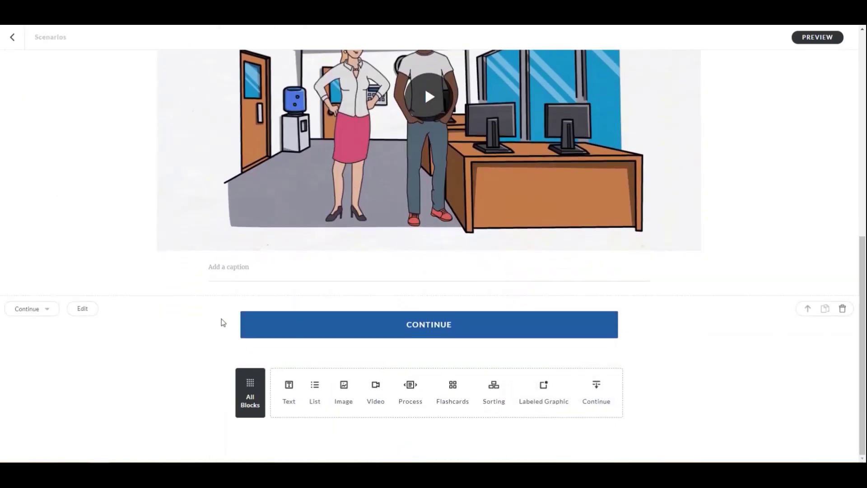
Set the Continue button's completion type to Complete Block Directly Above.
left_click(82, 308)
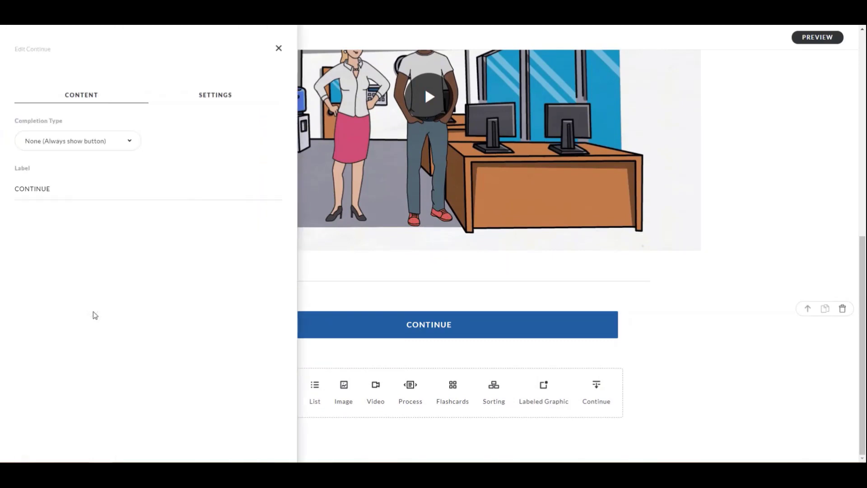
left_click(78, 141)
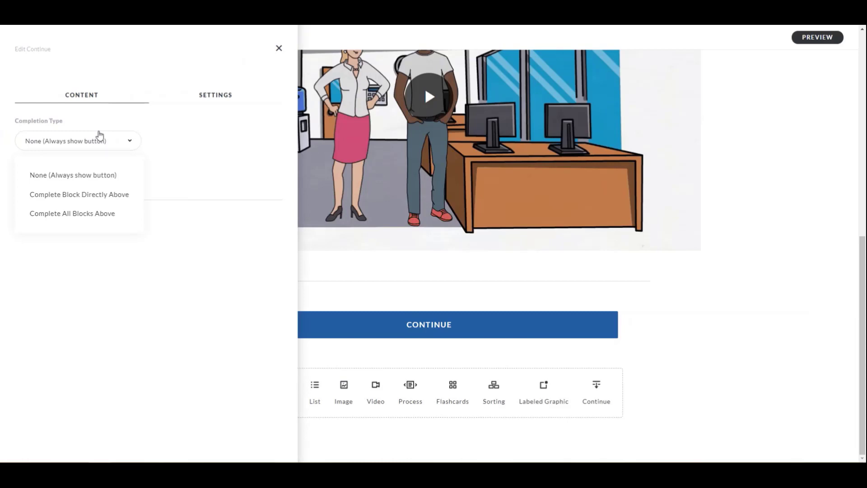
mouse_move(102, 155)
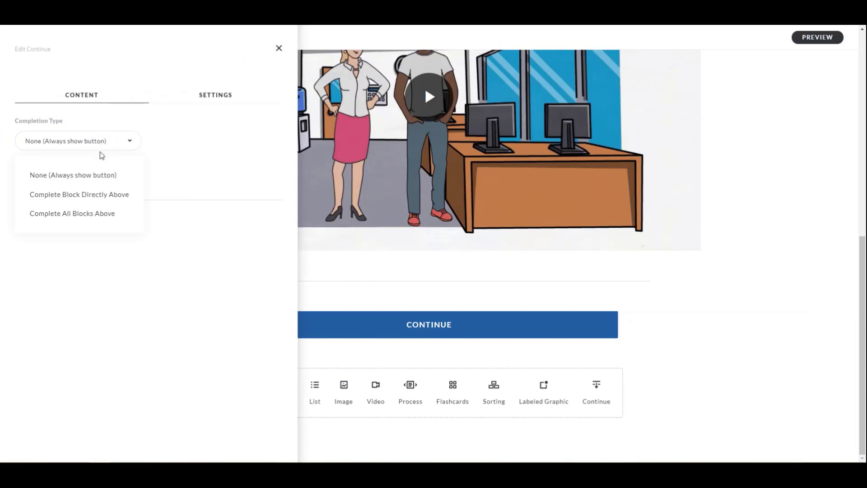
left_click(80, 195)
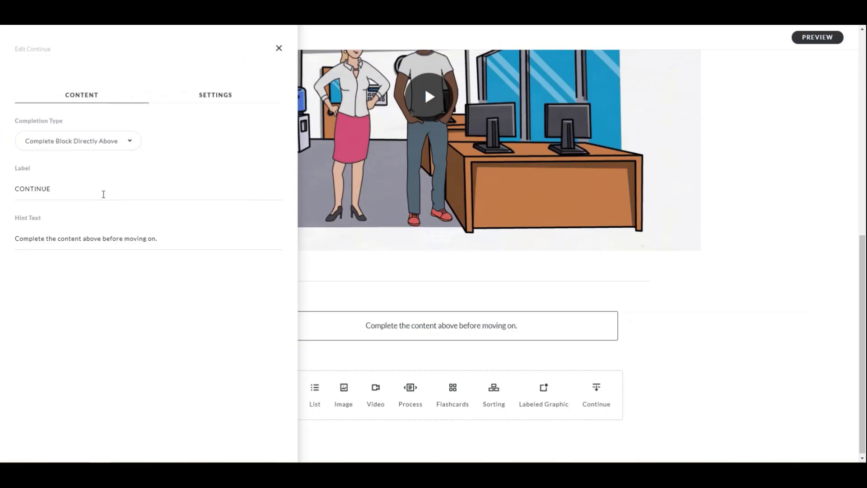
mouse_move(210, 104)
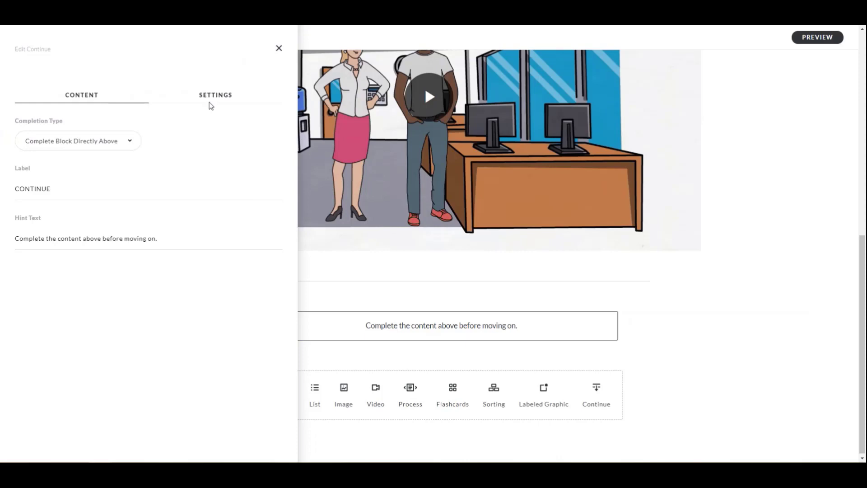
left_click(279, 48)
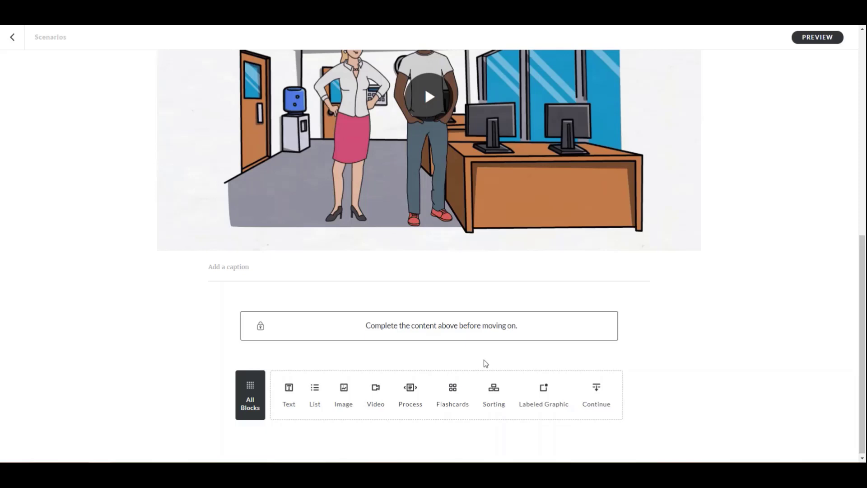
mouse_move(413, 362)
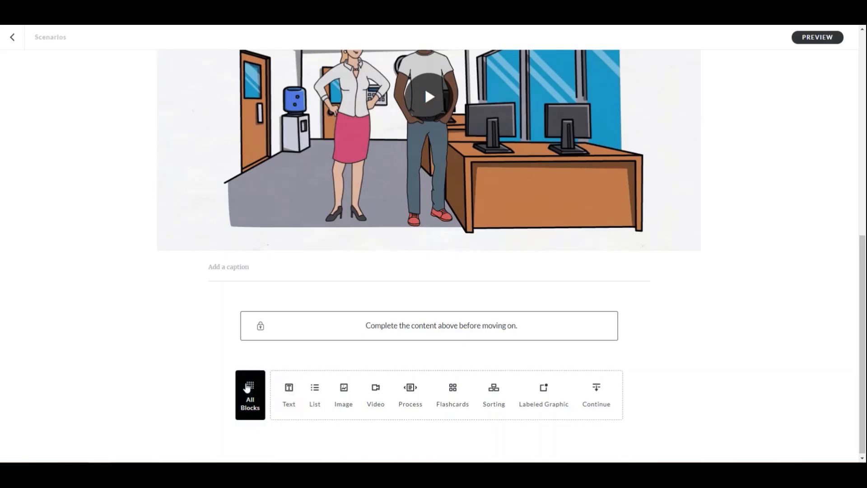
Insert a bulleted list of four workbook questions about Jane and Joe, followed by a Continue button.
left_click(249, 395)
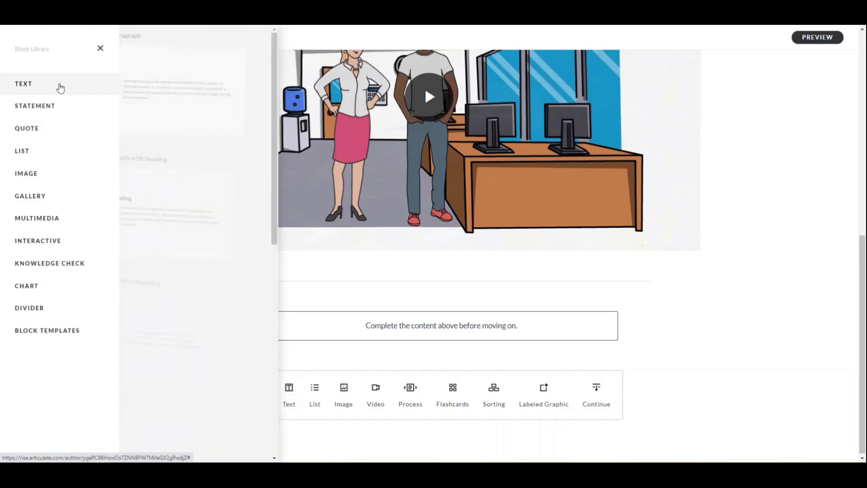
scroll("down", 3)
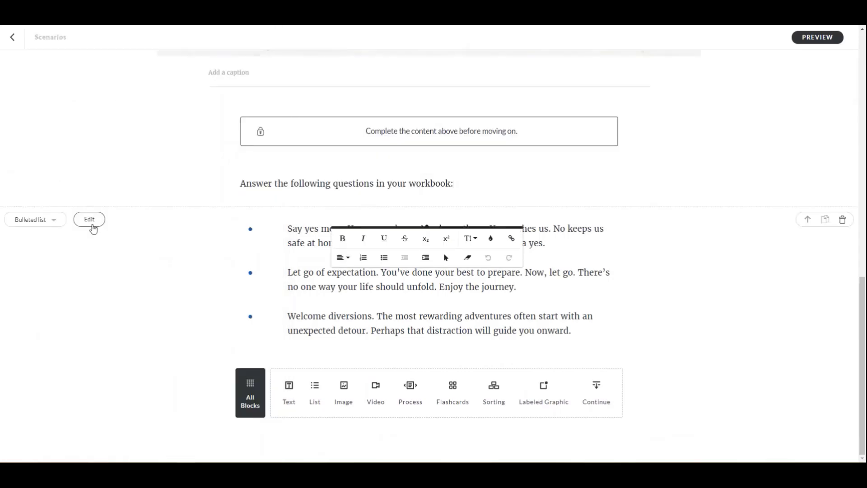
left_click(89, 219)
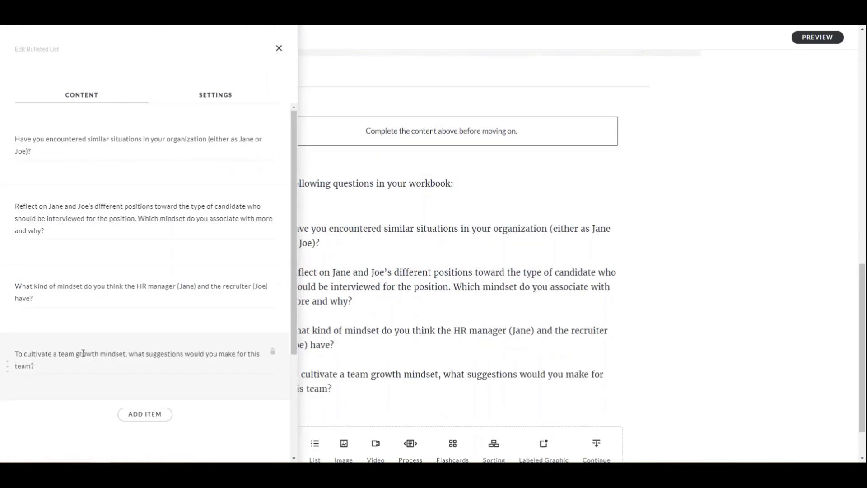
left_click(279, 48)
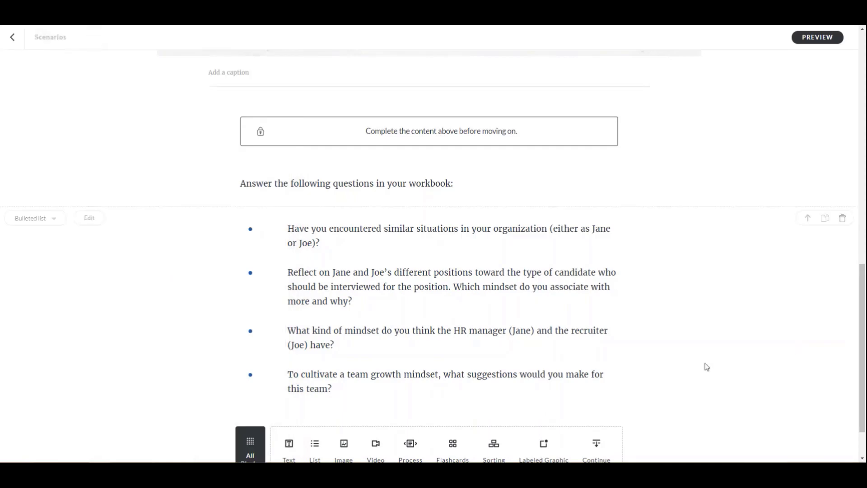
scroll("down", 3)
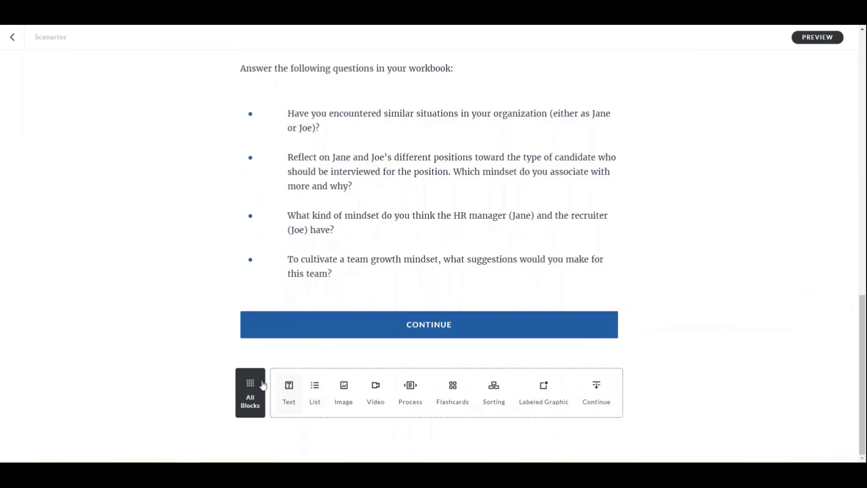
Reword the questions around Lily the instructional designer and Doug the trainer, deleting the extra block.
scroll("down", 3)
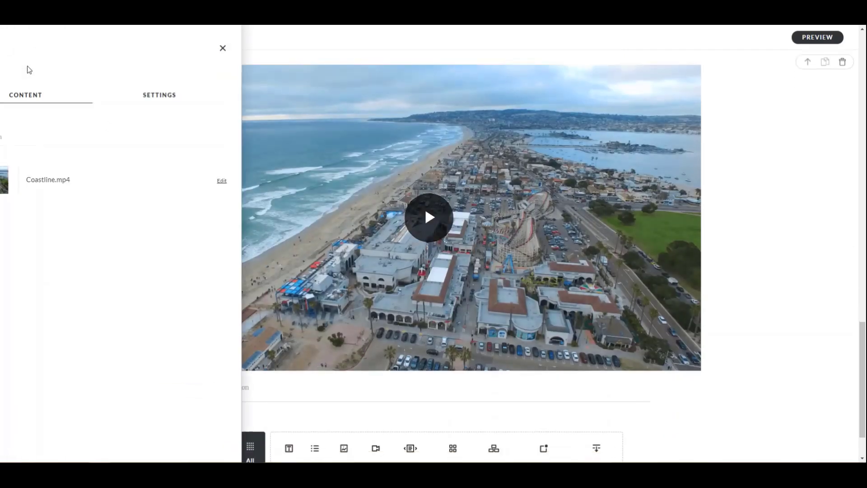
left_click(221, 181)
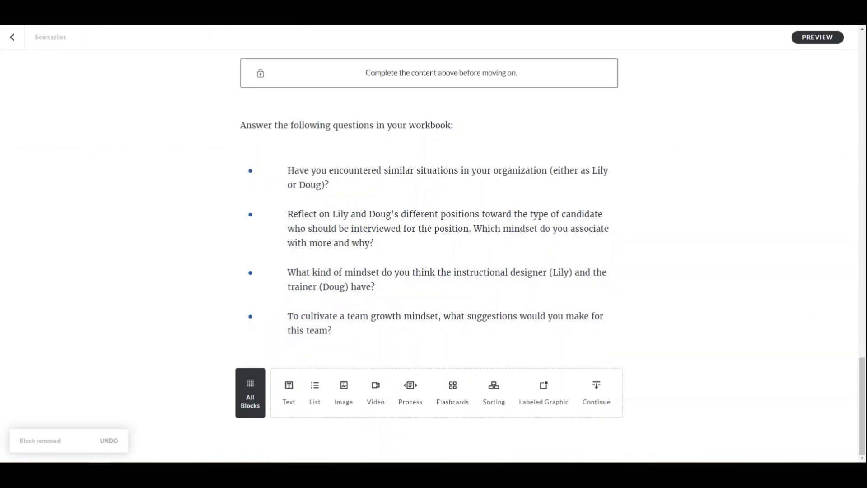
mouse_move(11, 37)
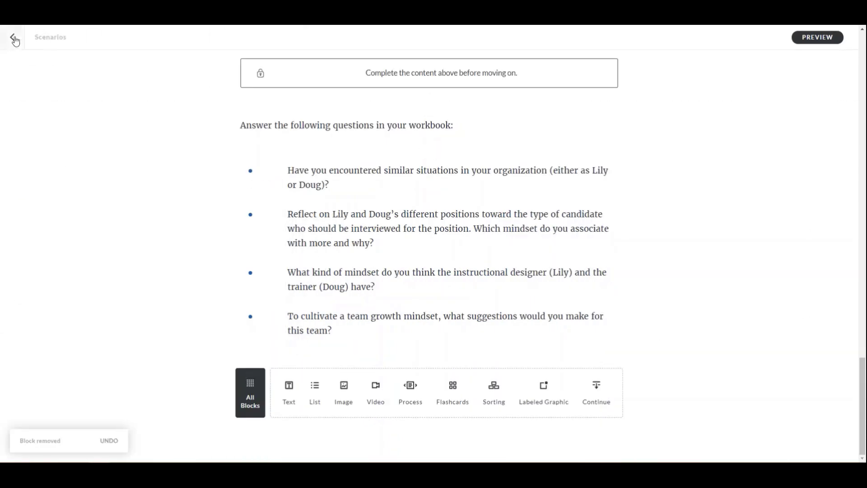
From the outline, delete the Trust, Respect, and Teamwork heading and the unneeded template lessons.
left_click(13, 37)
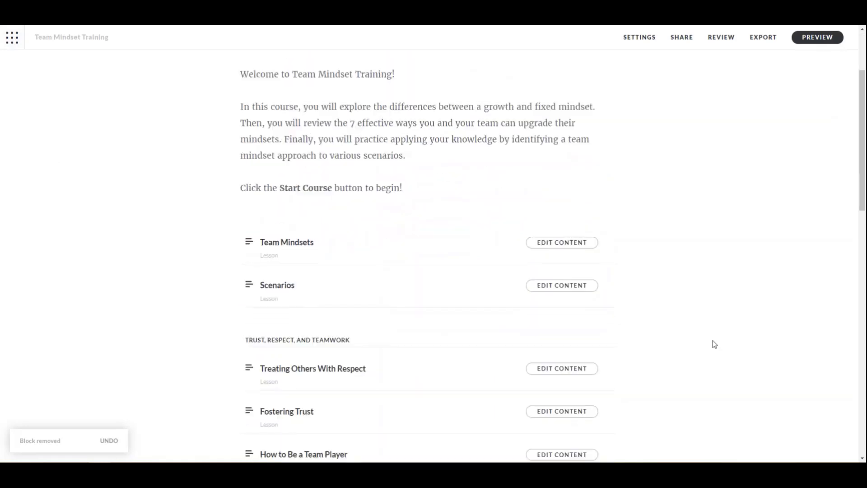
scroll("down", 3)
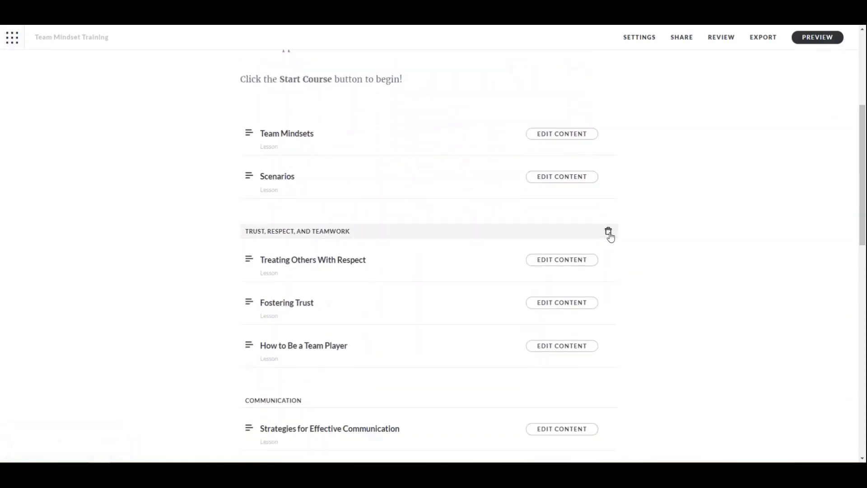
left_click(609, 232)
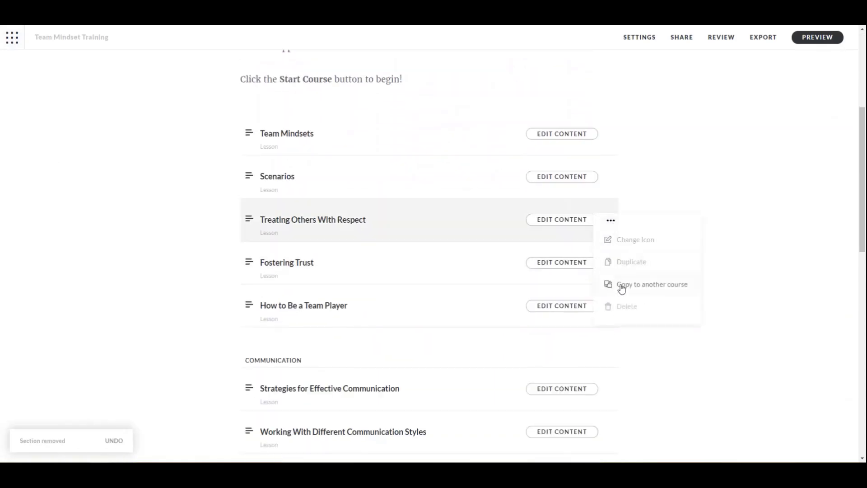
left_click(627, 306)
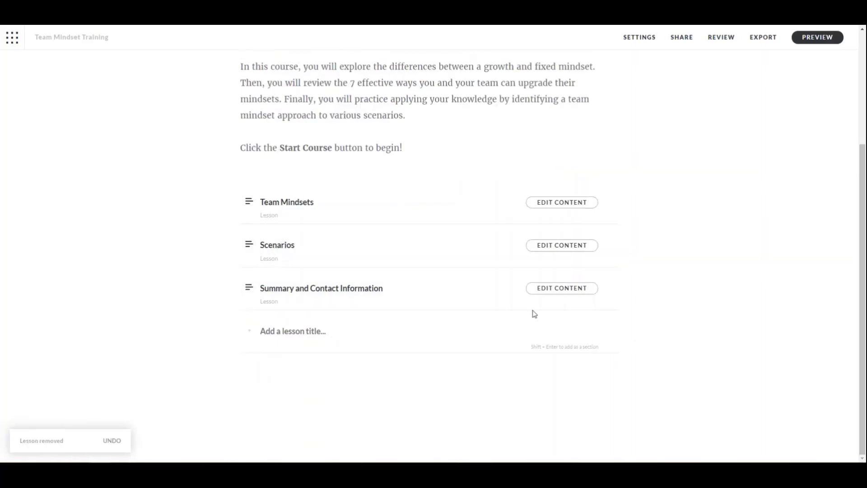
Replace the Summary lesson banner's stock-image.jpg with team-mindset-logo.jpg captioned "Team Mindset Lab".
left_click(561, 287)
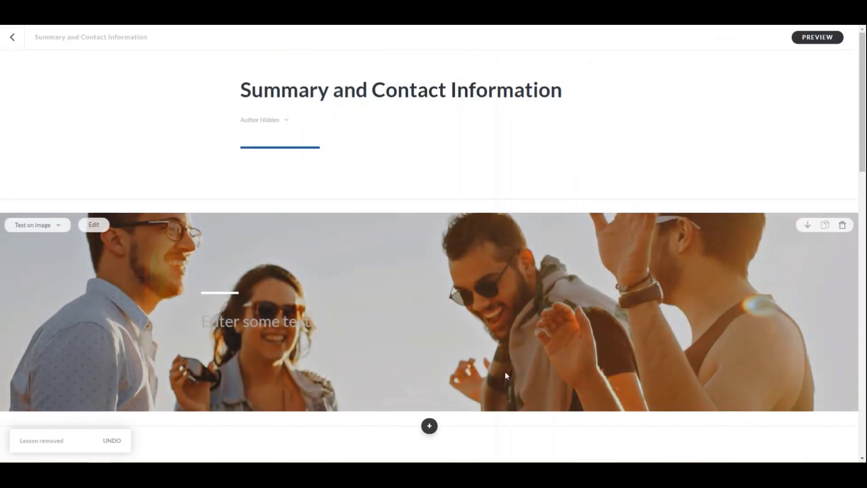
left_click(93, 225)
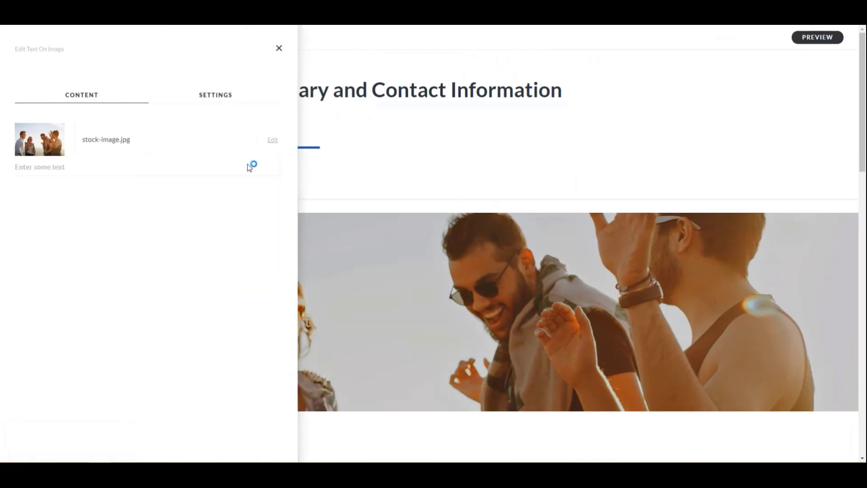
left_click(272, 139)
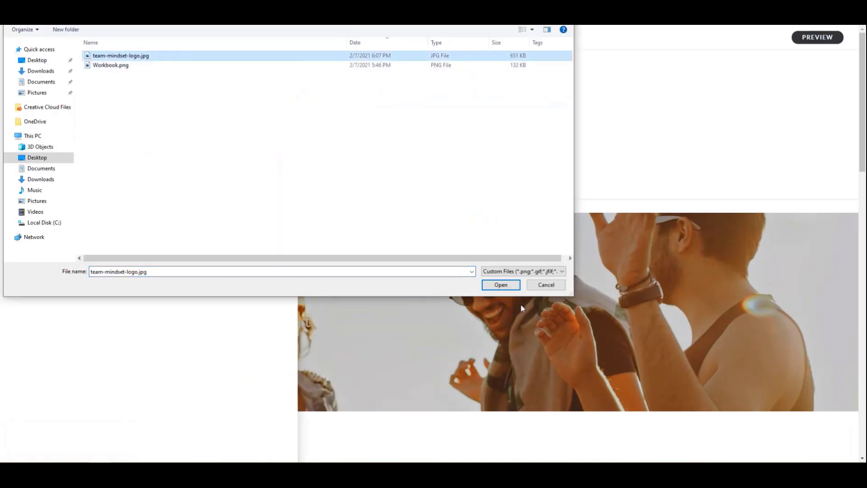
left_click(499, 284)
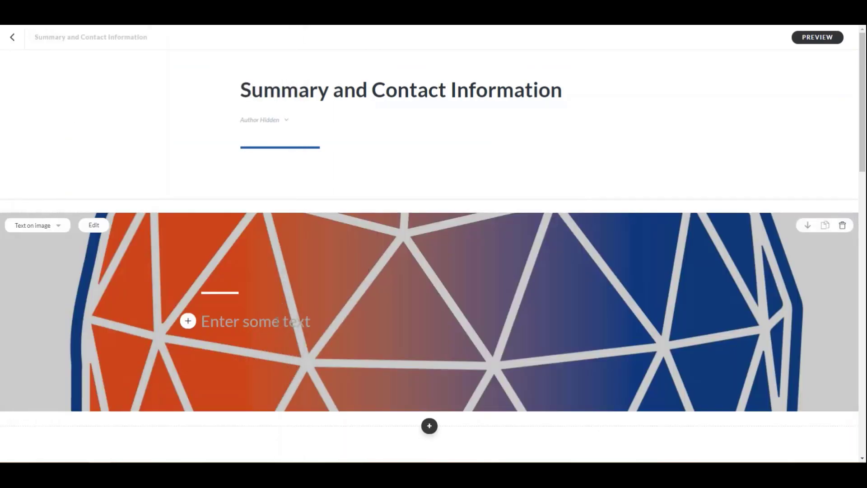
type("Team M")
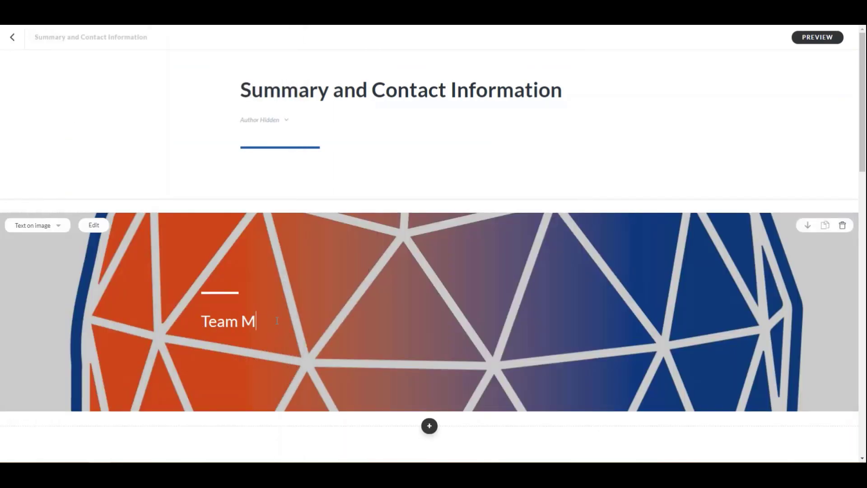
type("indset Lab")
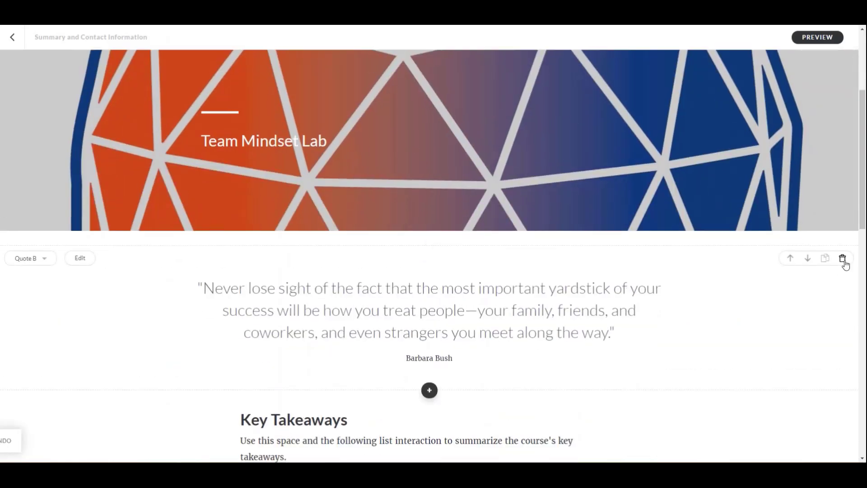
left_click(843, 257)
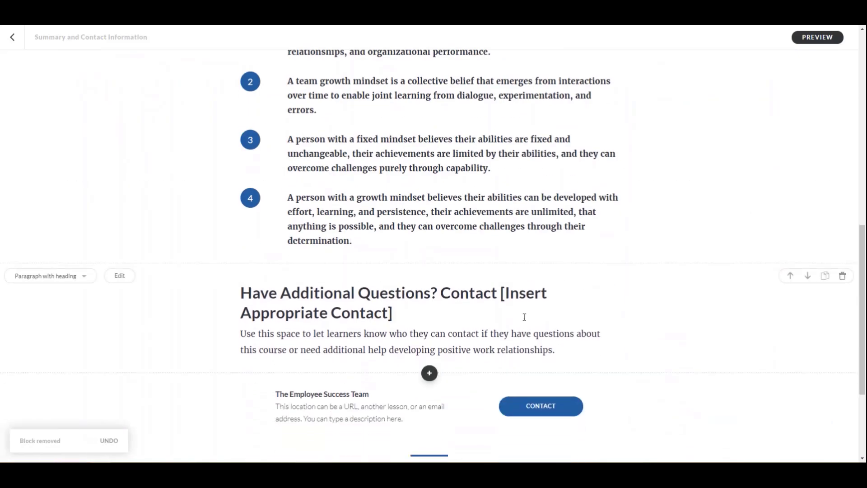
type("Dr. Crystaa")
type("Improve team performance today!")
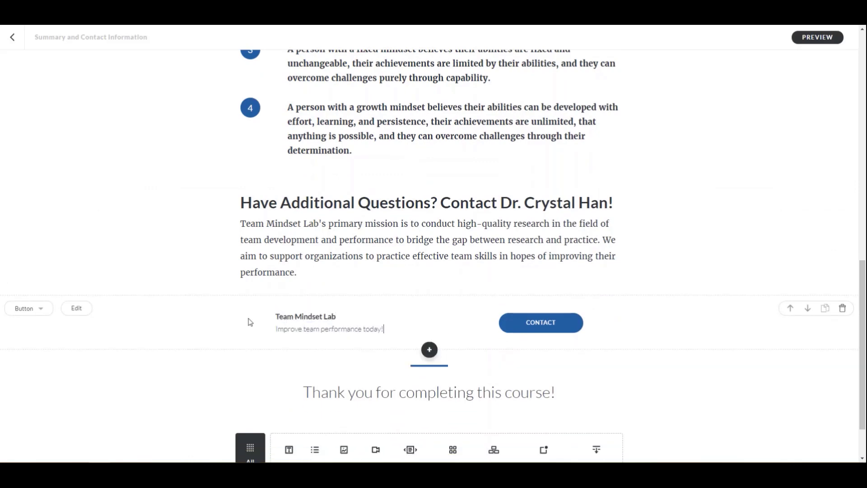
left_click(76, 308)
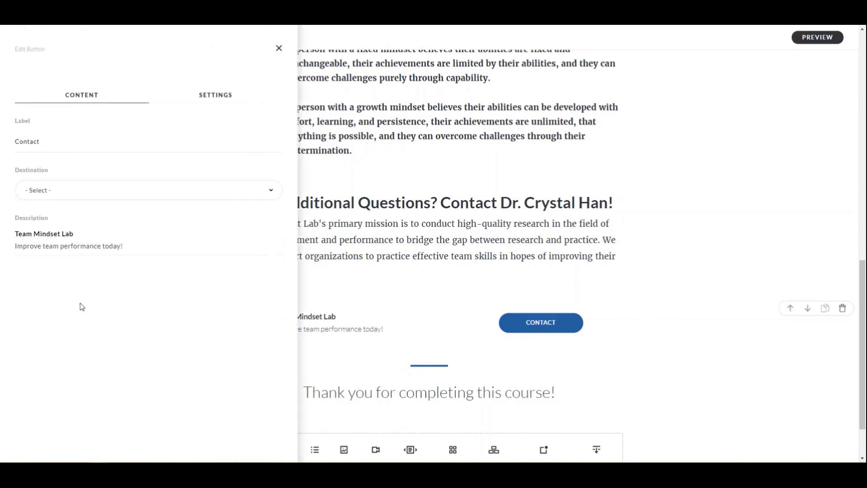
left_click(279, 48)
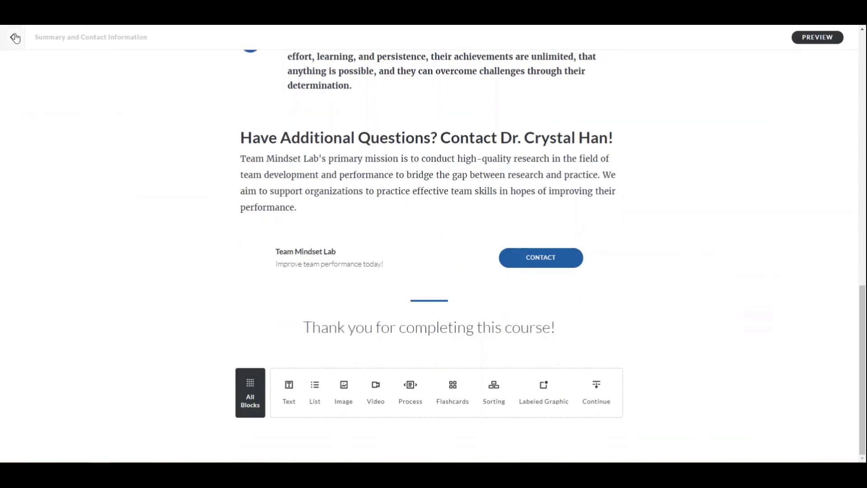
mouse_move(14, 37)
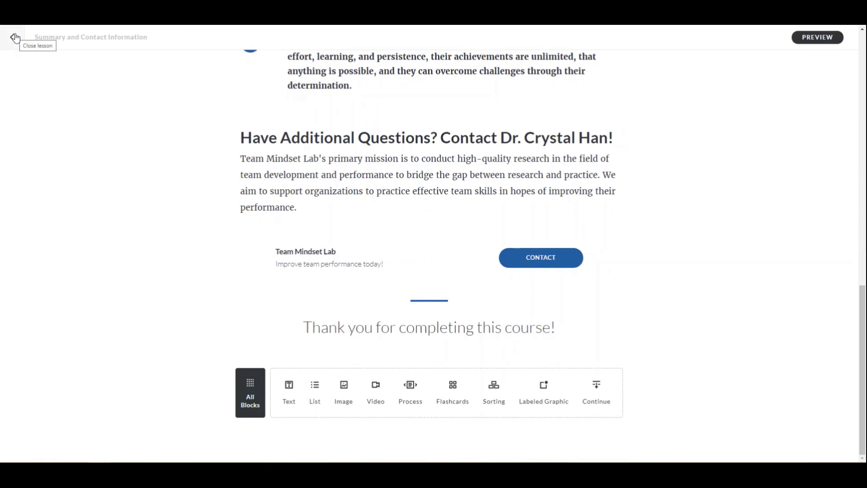
left_click(13, 37)
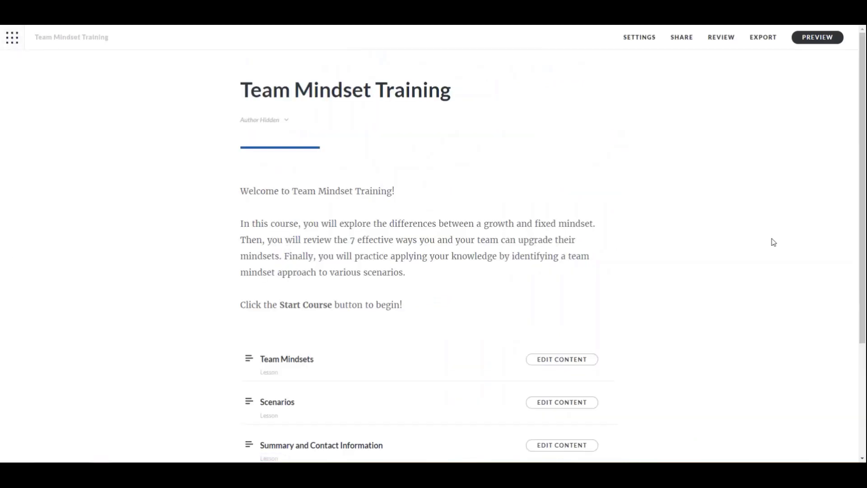
scroll("down", 3)
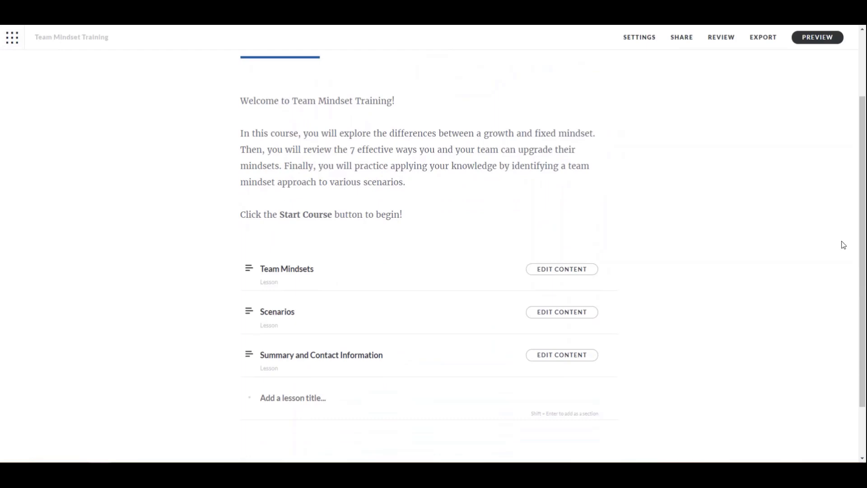